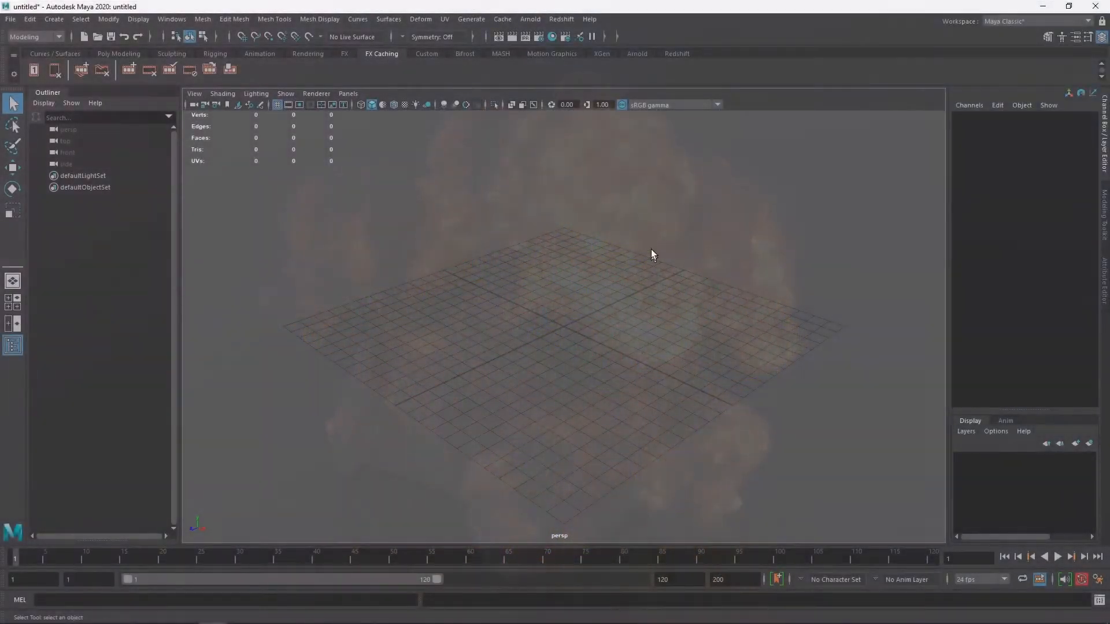
Step: Create an Arnold aiVolume node from the Arnold menu
left_click(530, 20)
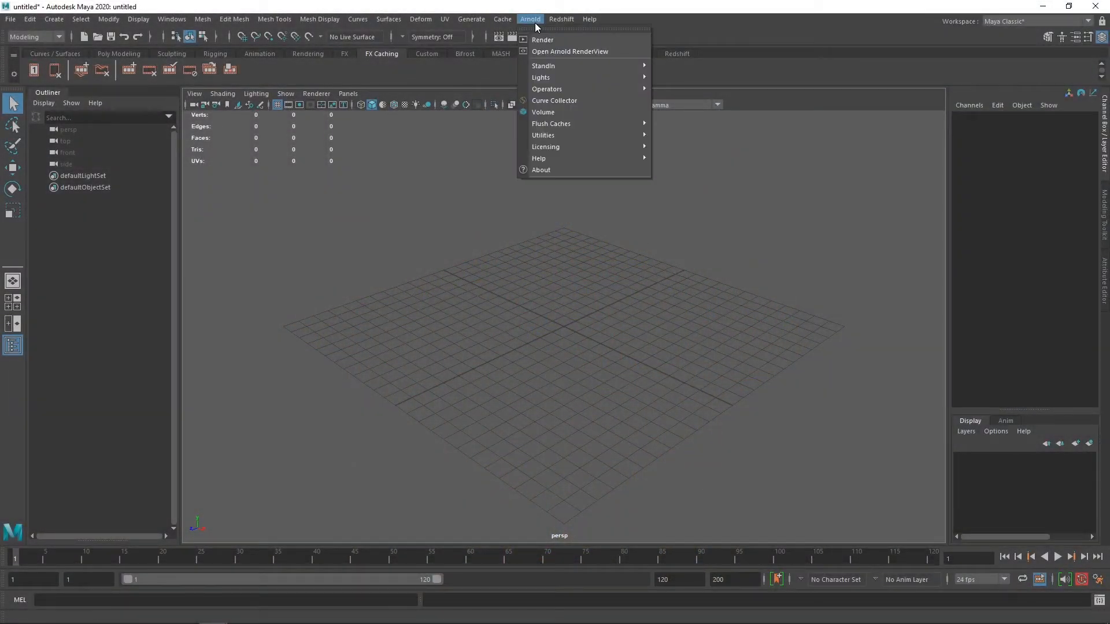
left_click(544, 112)
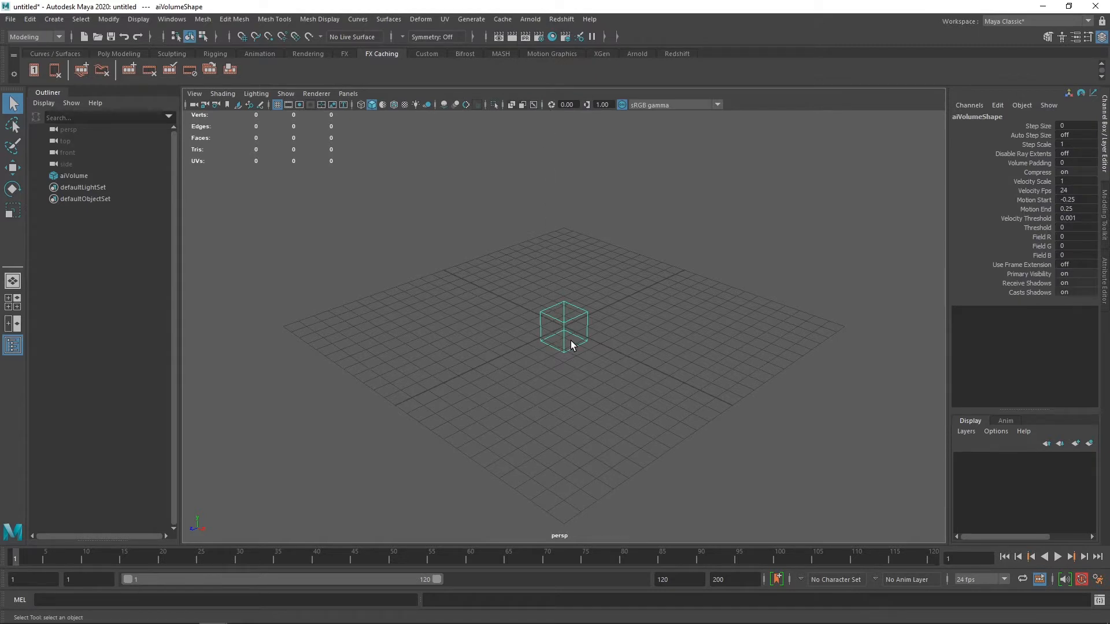
mouse_move(570, 339)
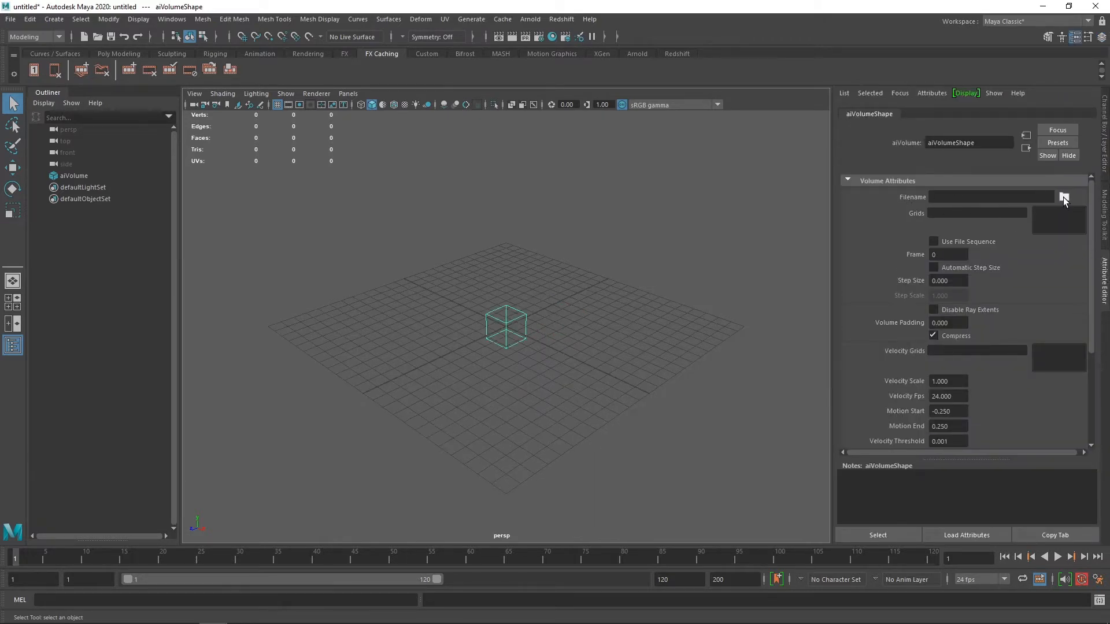
Step: Load embergen_gasoline_explosion_a_0.vdb from the project's cache/vdb folder as the volume file
left_click(1063, 196)
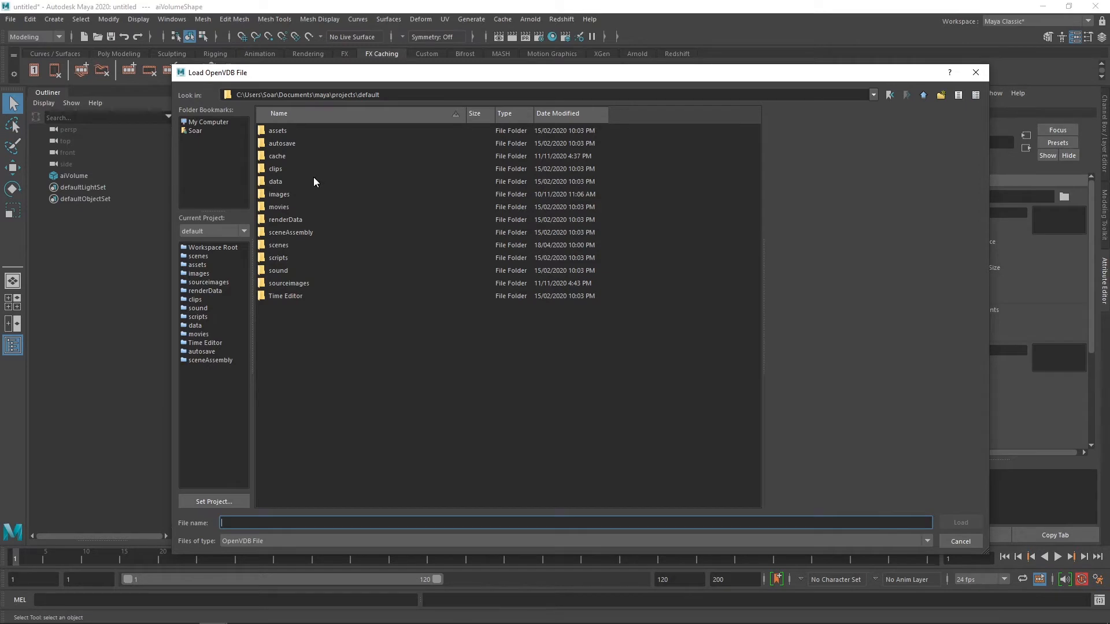
double_click(276, 156)
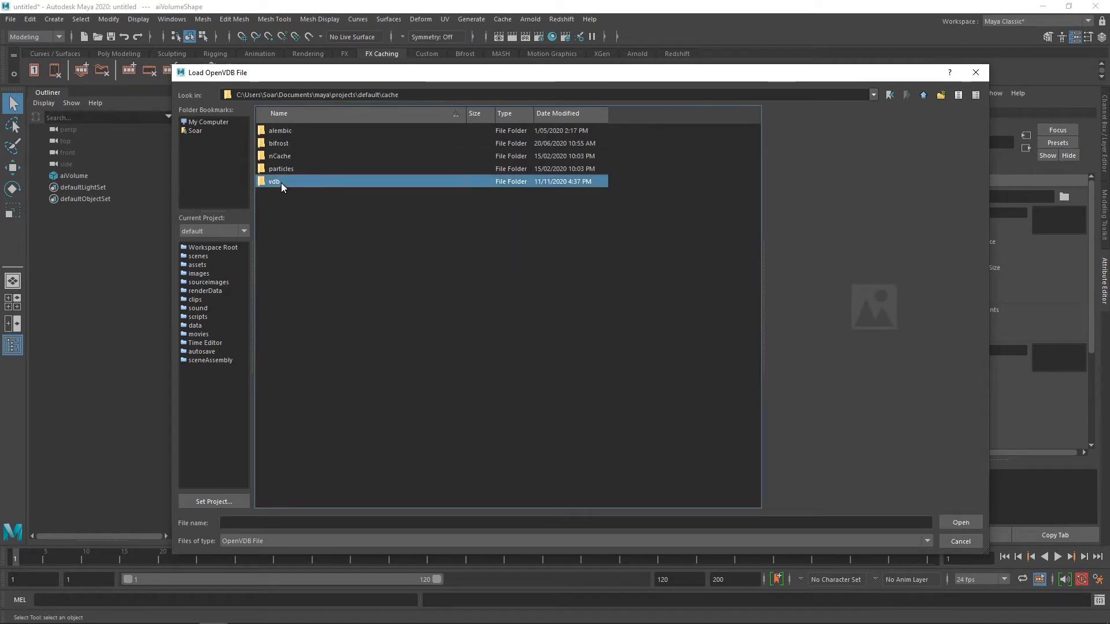
double_click(275, 182)
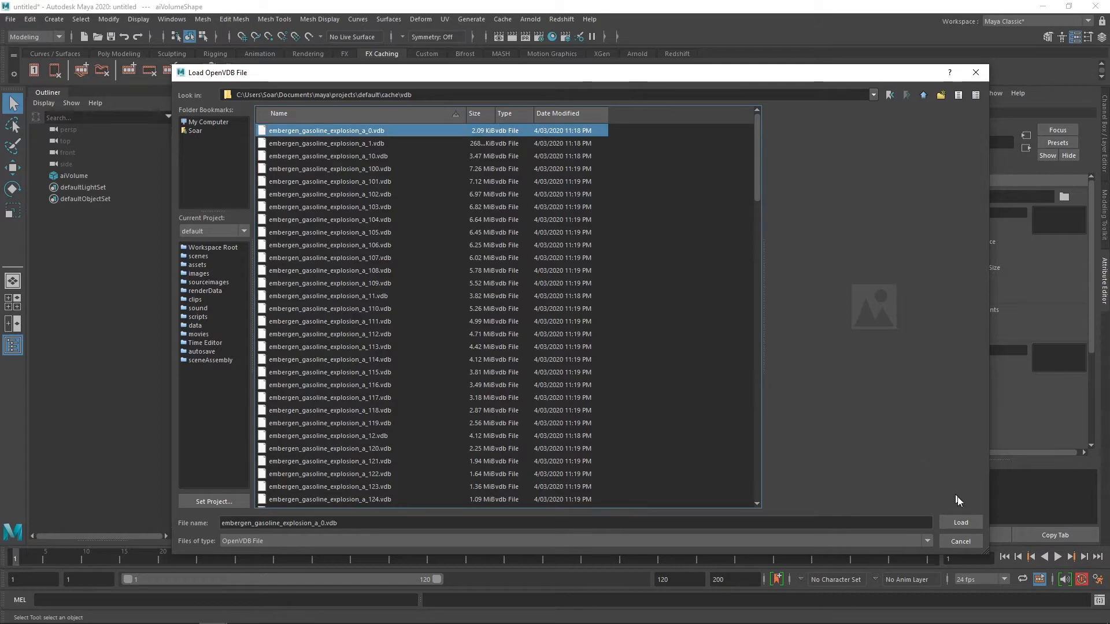
left_click(959, 522)
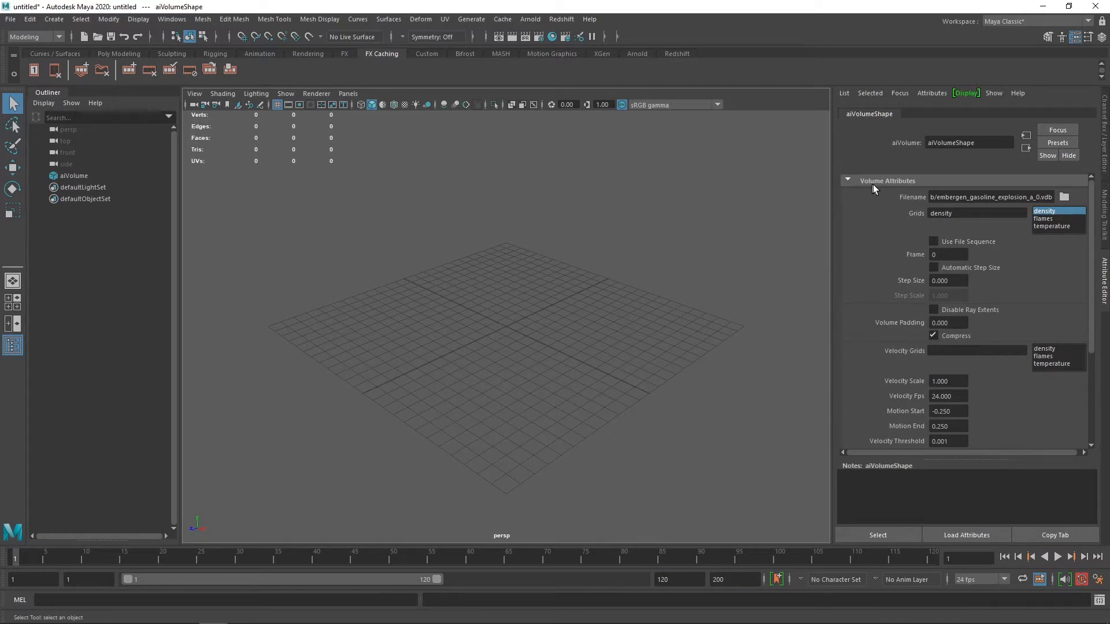
mouse_move(911, 220)
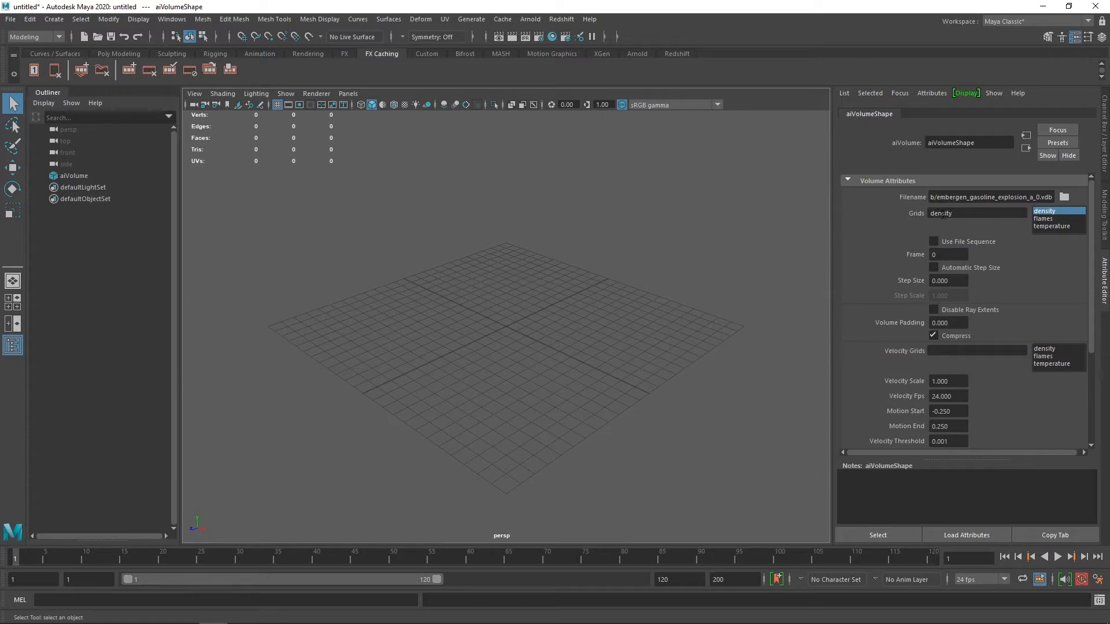
Step: Use the density, flames and temperature grids and enable Use File Sequence
left_click(957, 213)
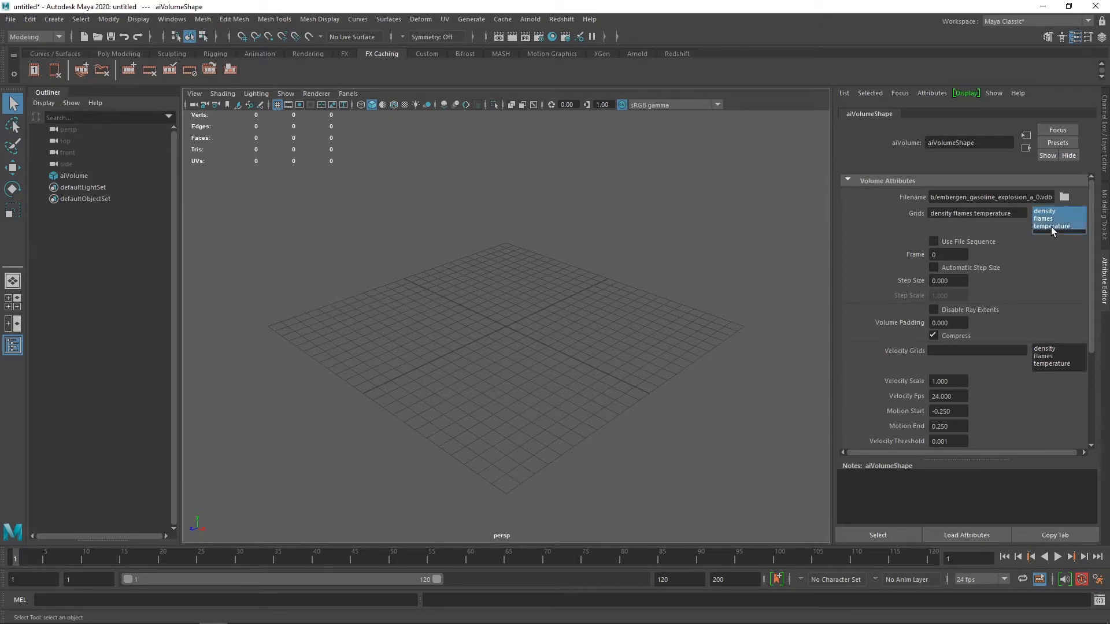
mouse_move(901, 216)
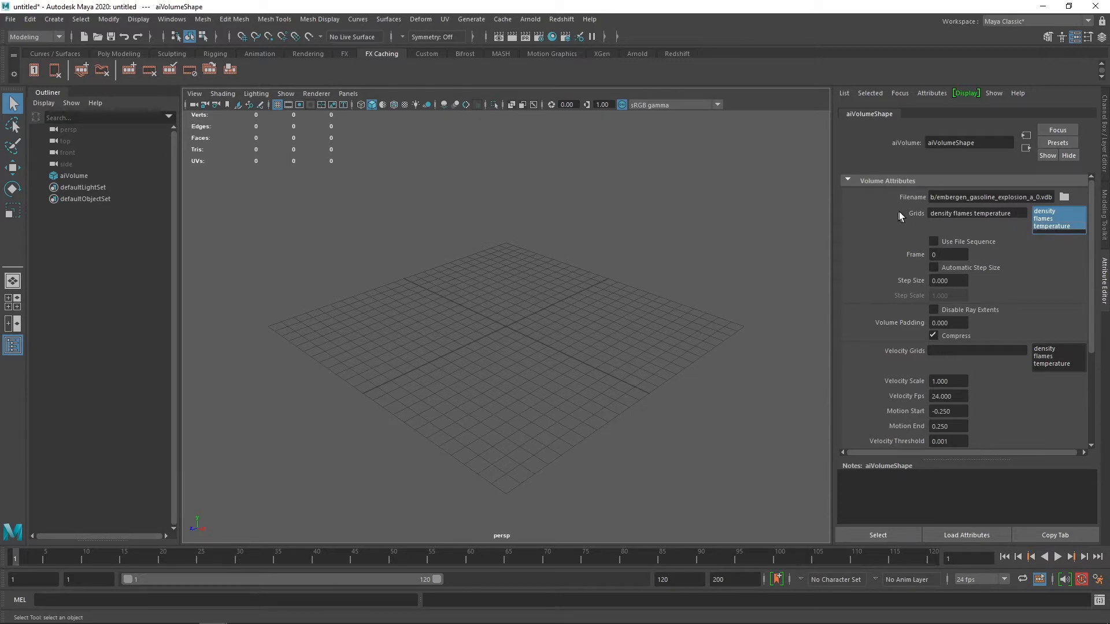
mouse_move(912, 220)
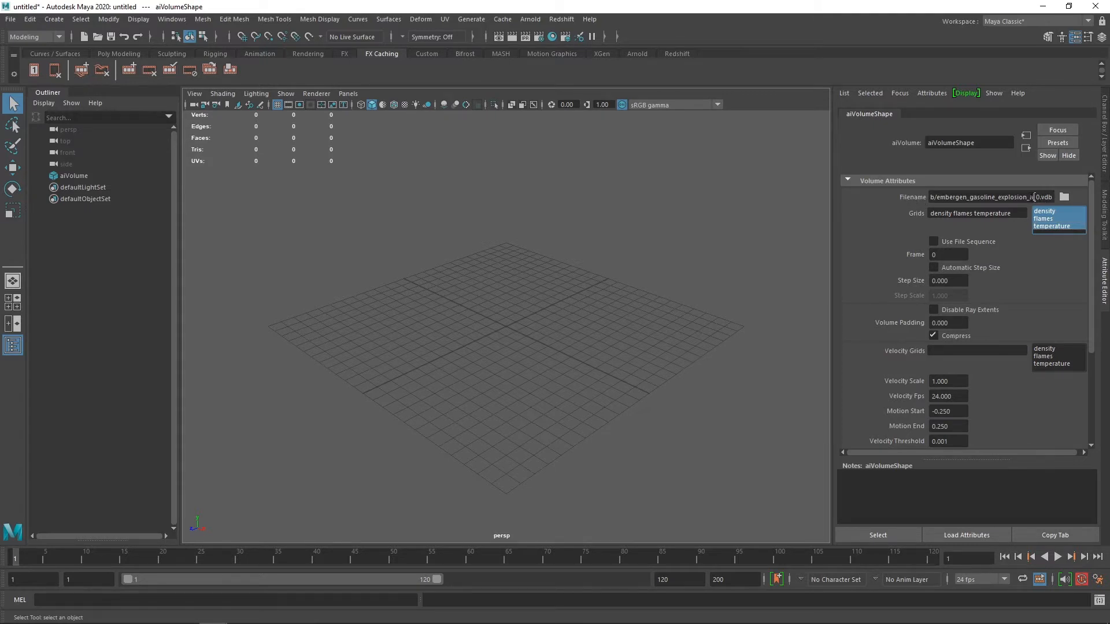
left_click(935, 242)
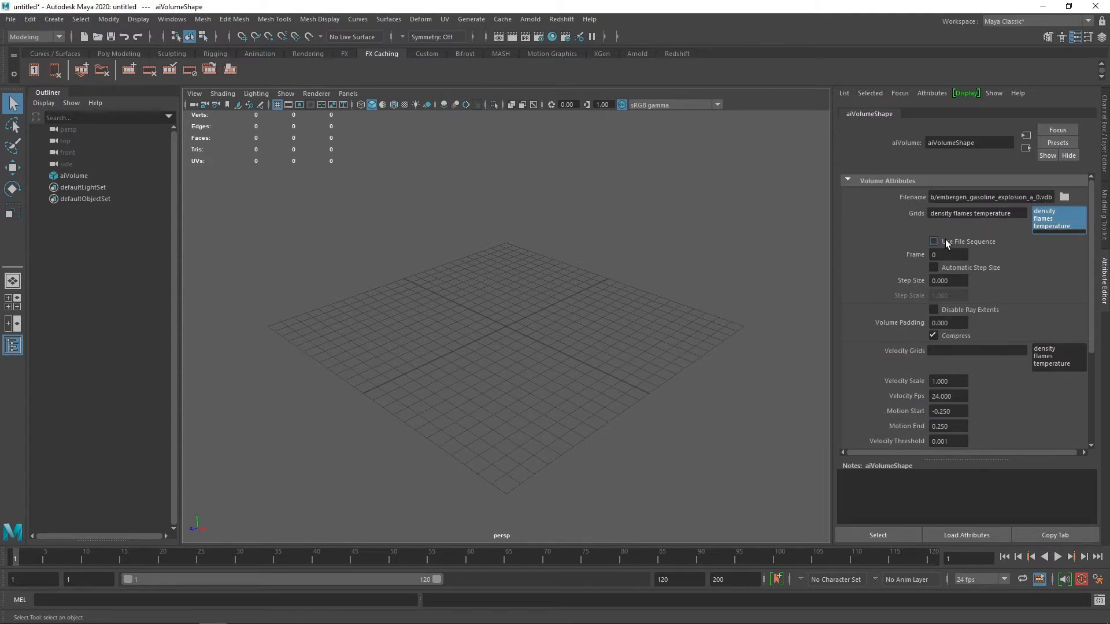
left_click(933, 242)
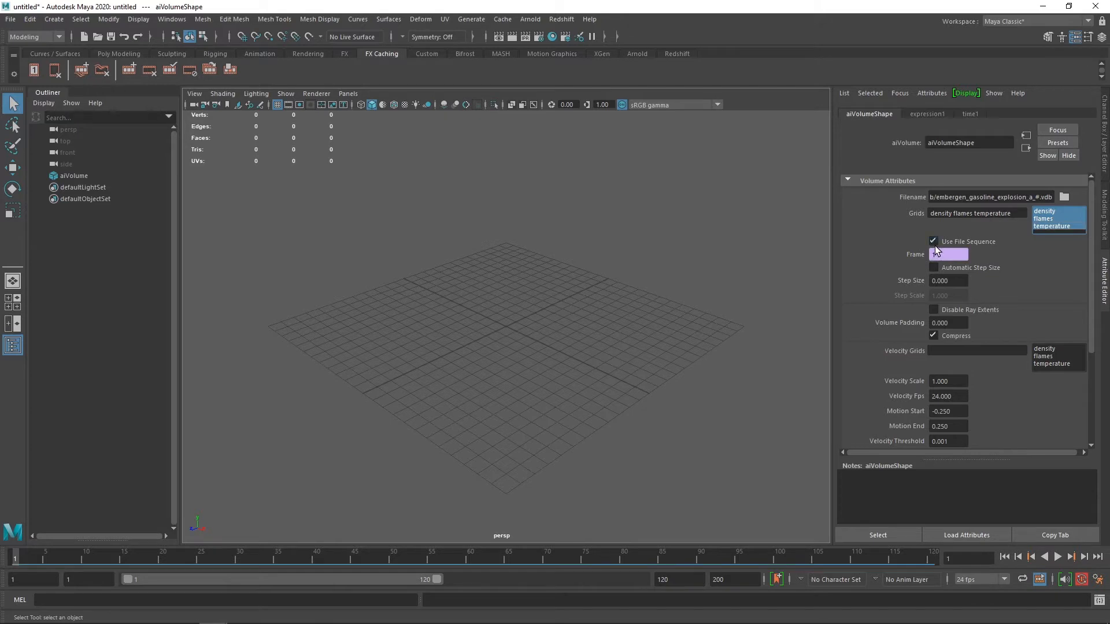
left_click(933, 242)
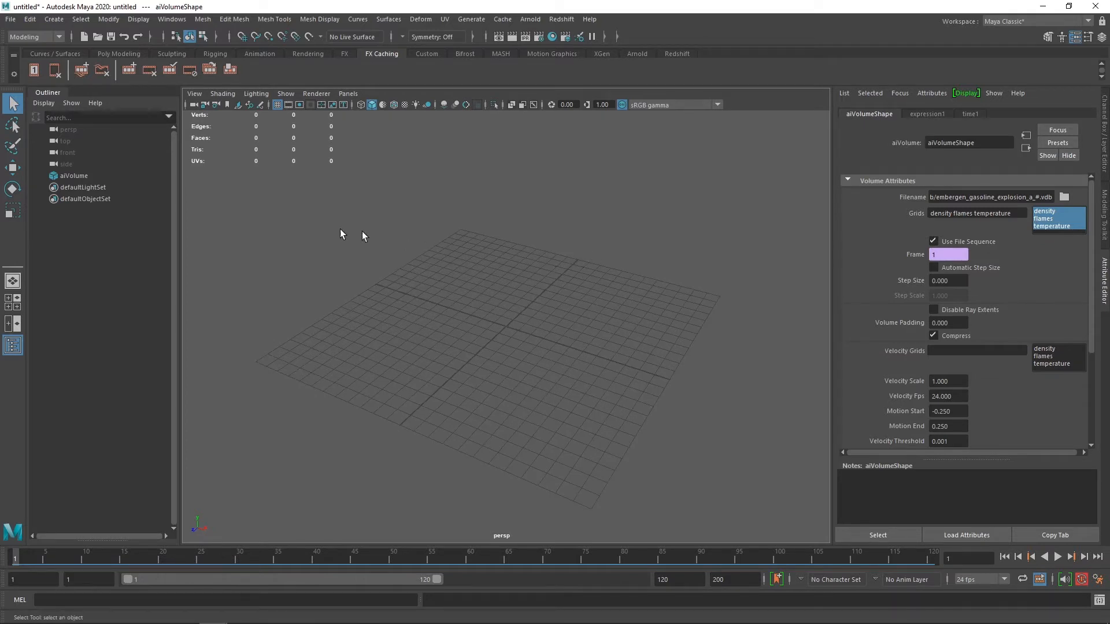
Step: Select aiVolume, jump to frame 35 and orbit around the volume's bounding box
left_click(74, 176)
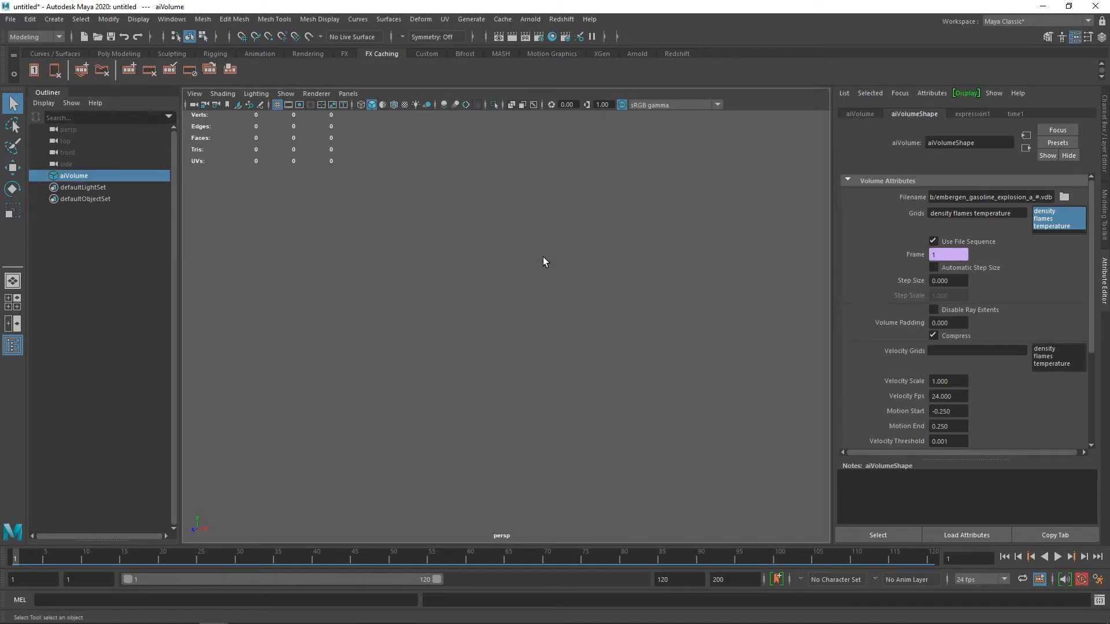
mouse_move(510, 404)
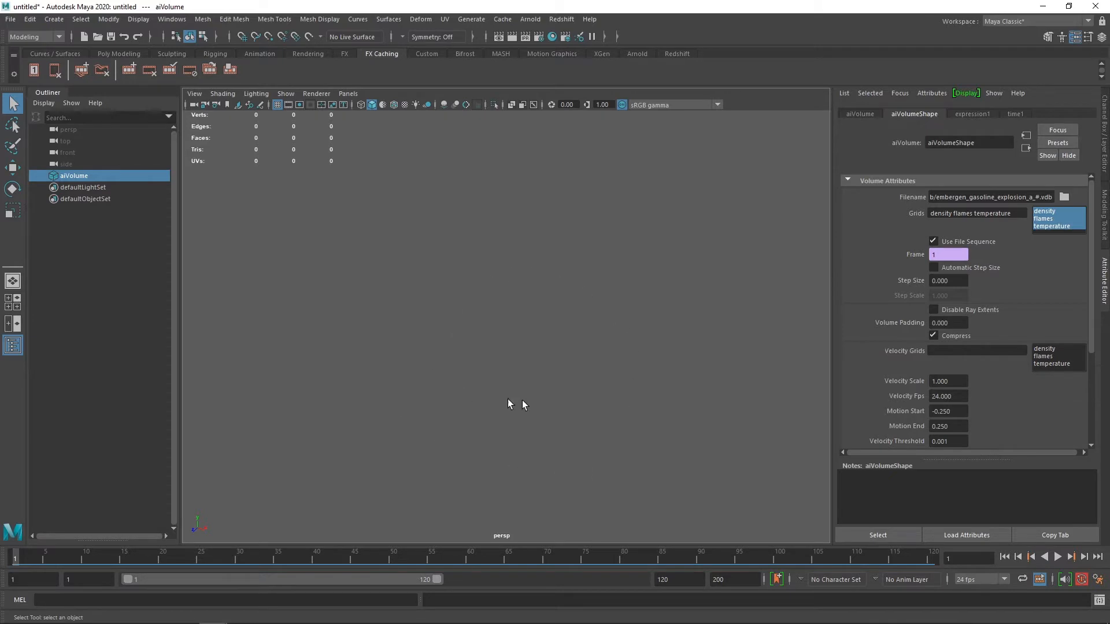
mouse_move(457, 364)
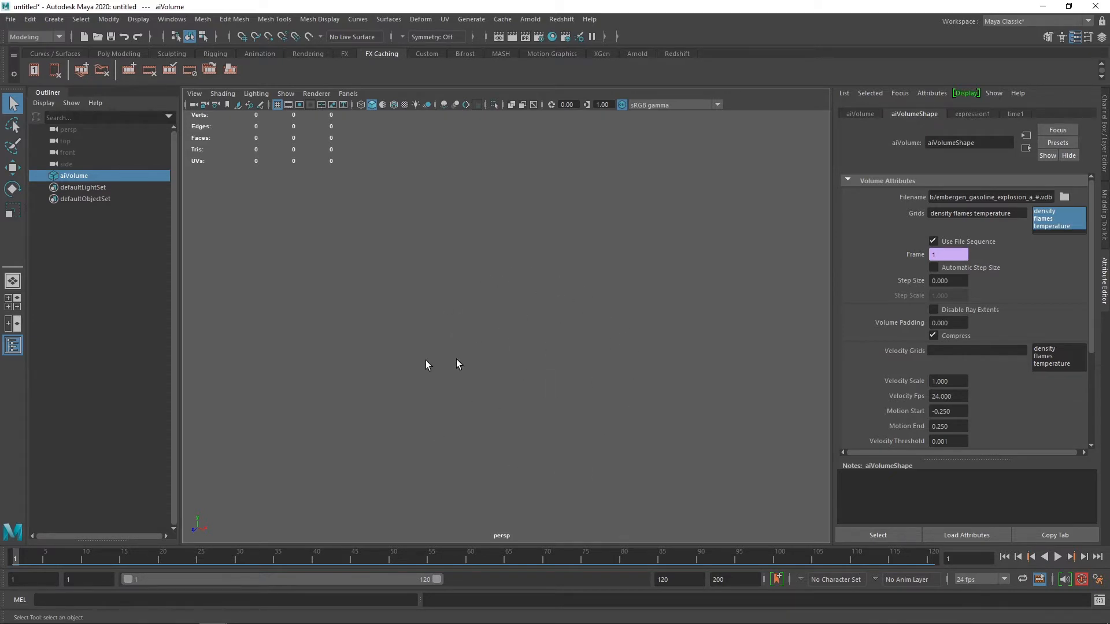
mouse_move(460, 351)
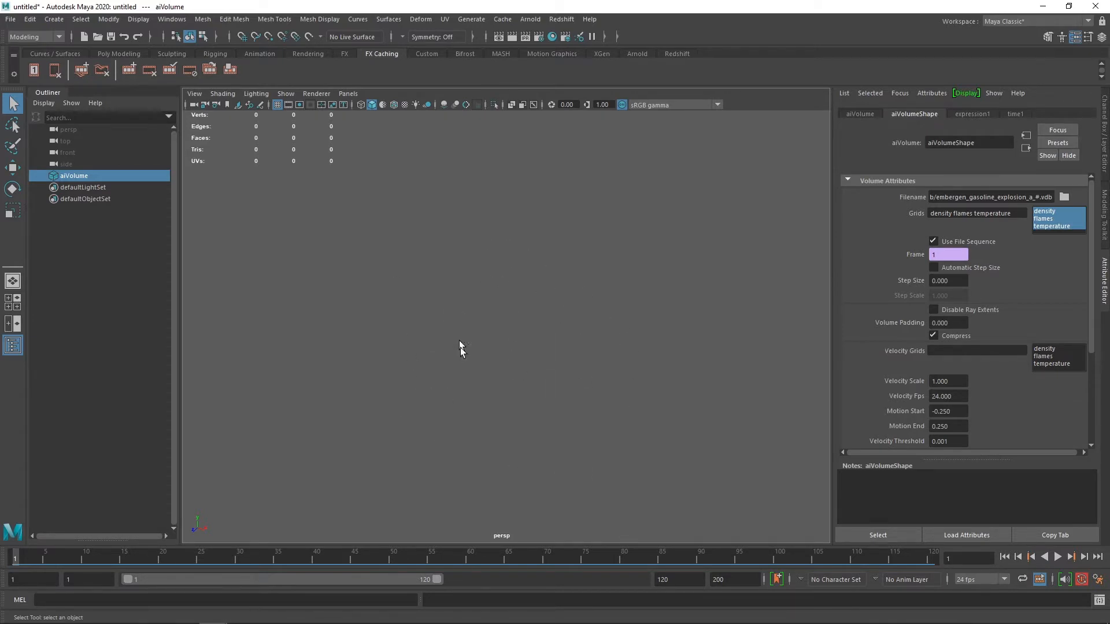
mouse_move(217, 458)
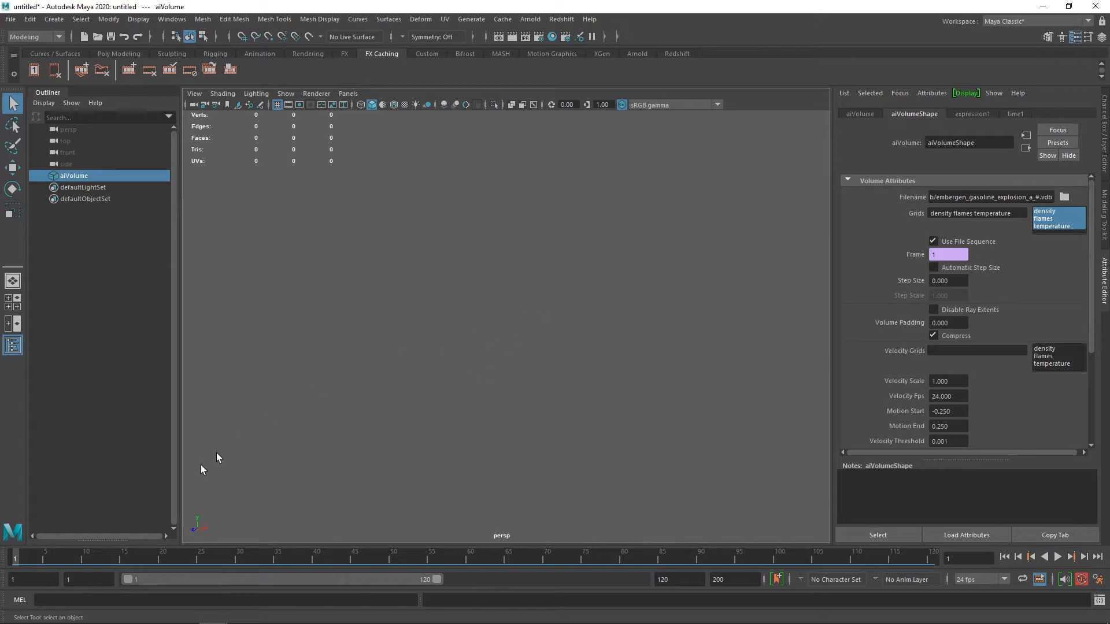
mouse_move(388, 431)
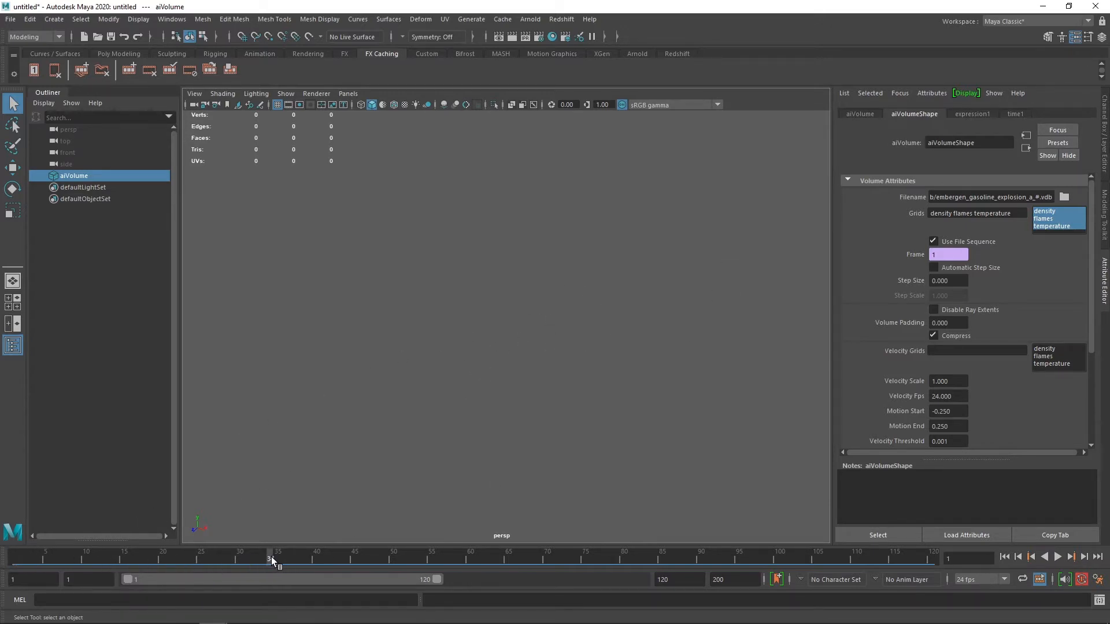
left_click(277, 557)
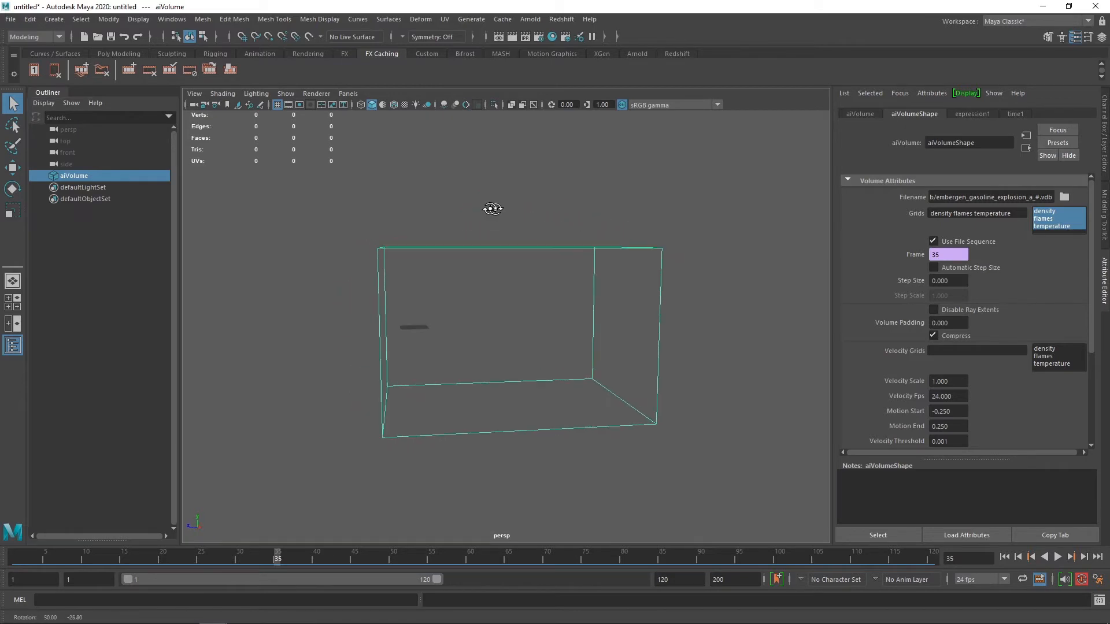
left_click_drag(493, 207, 513, 257)
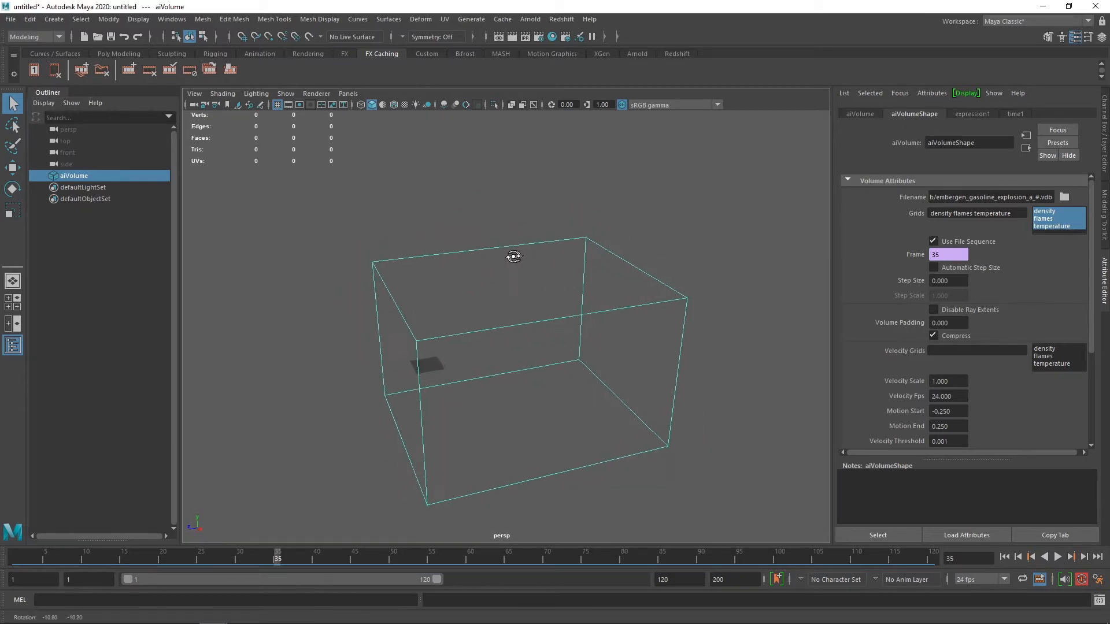
left_click_drag(514, 256, 559, 213)
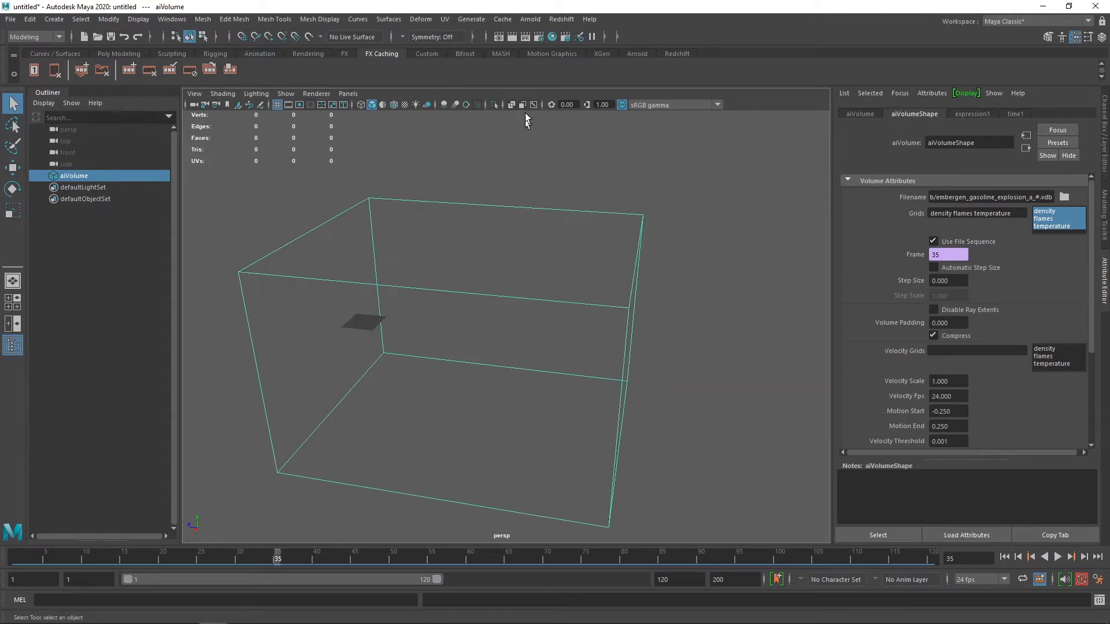
Step: Add an Arnold skydome light, aiSkyDomeLight1, to the scene
left_click(530, 20)
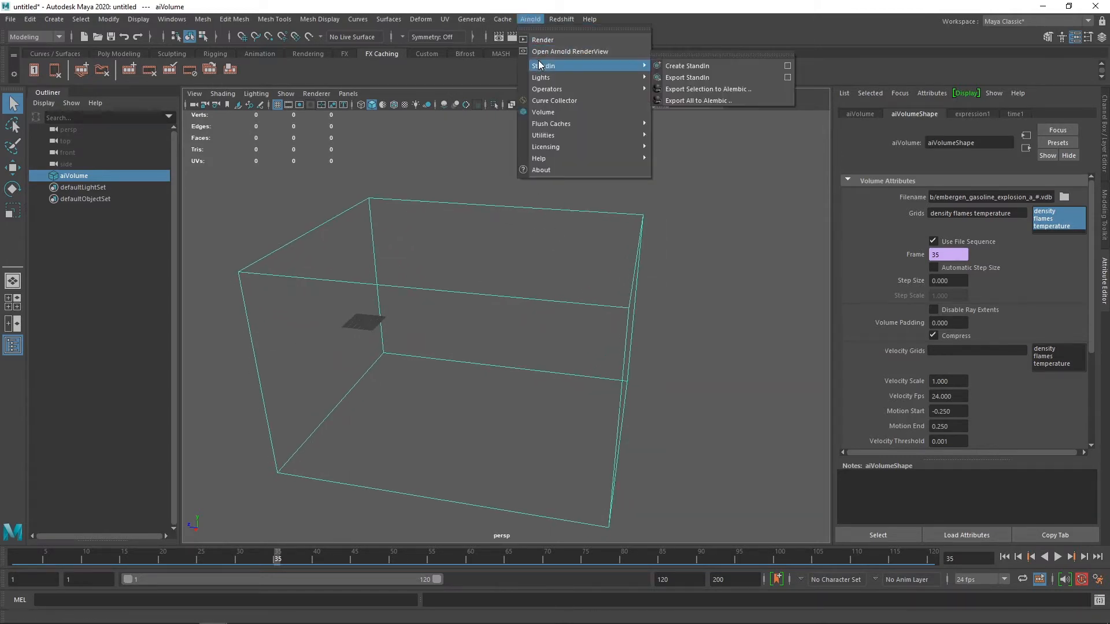
mouse_move(541, 78)
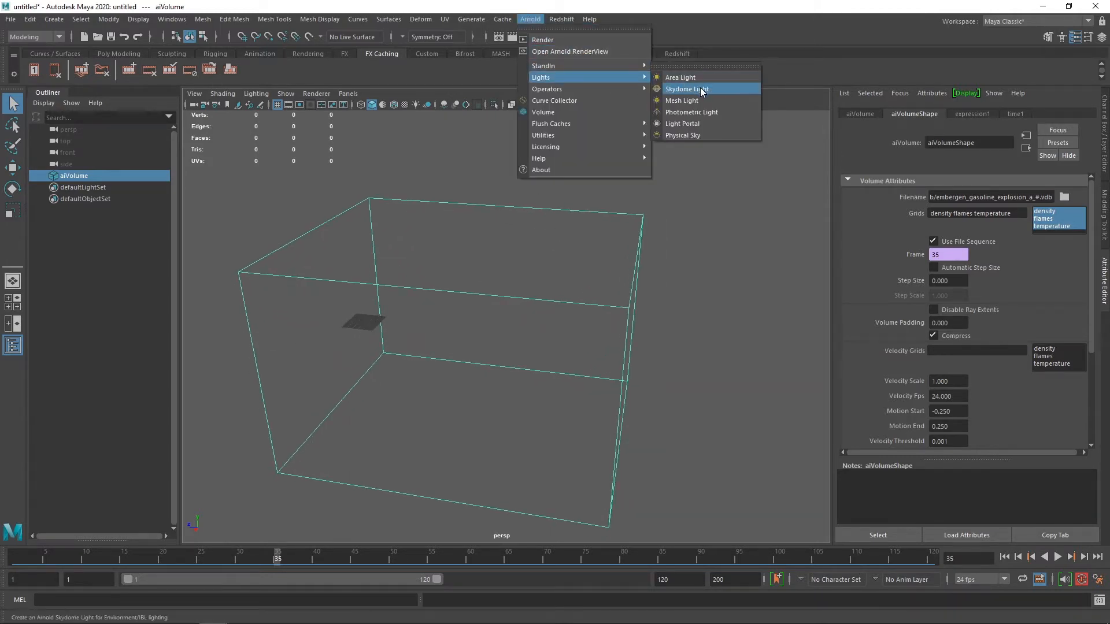
left_click(685, 89)
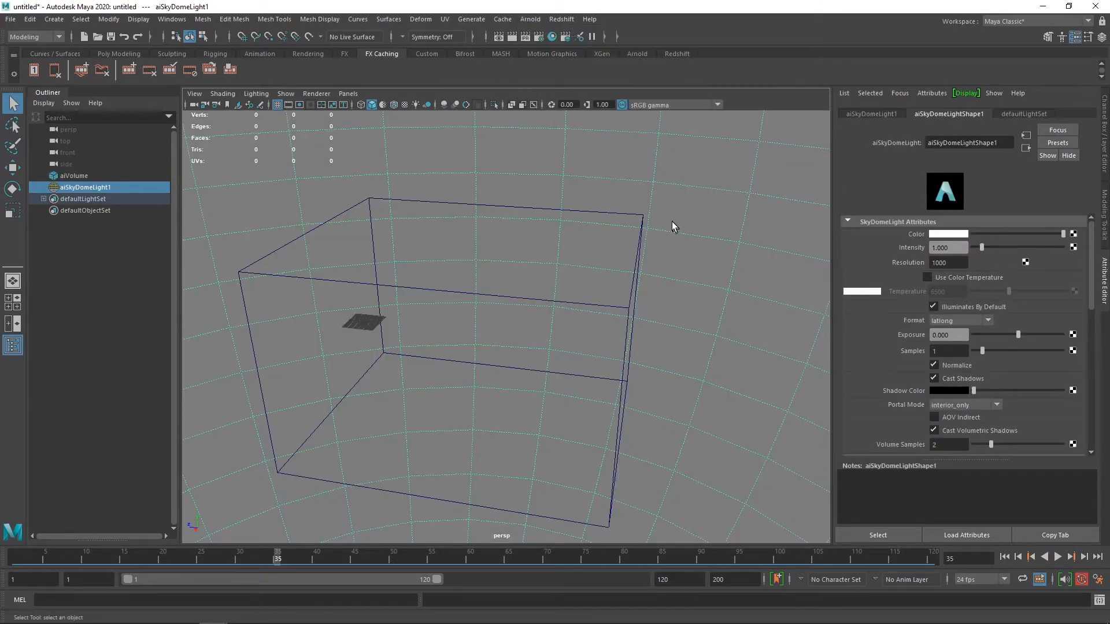
left_click(529, 20)
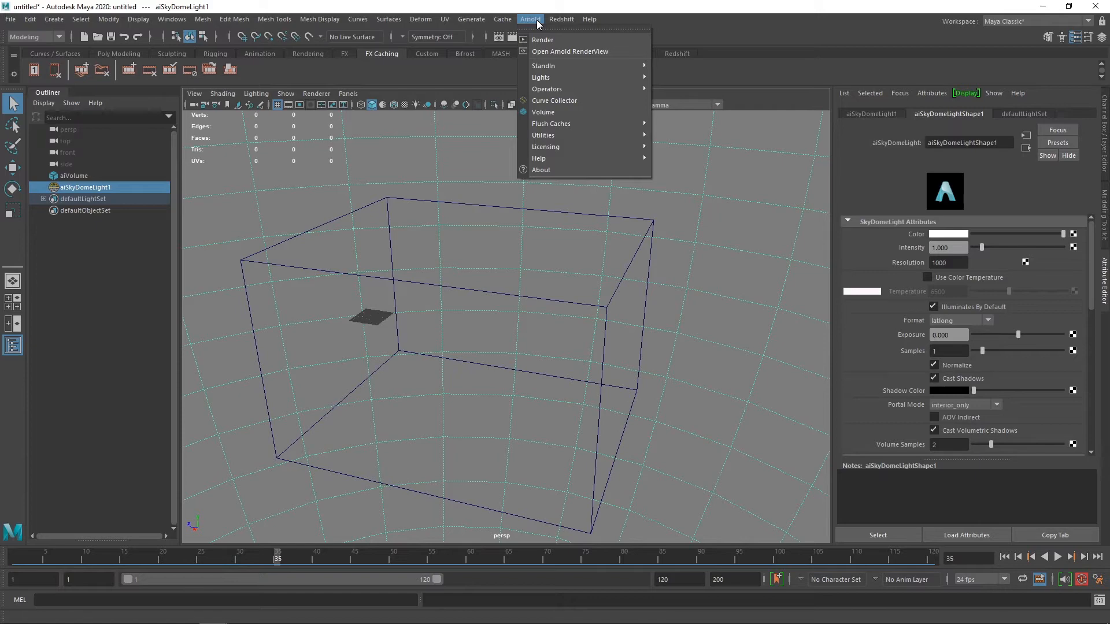
mouse_move(570, 50)
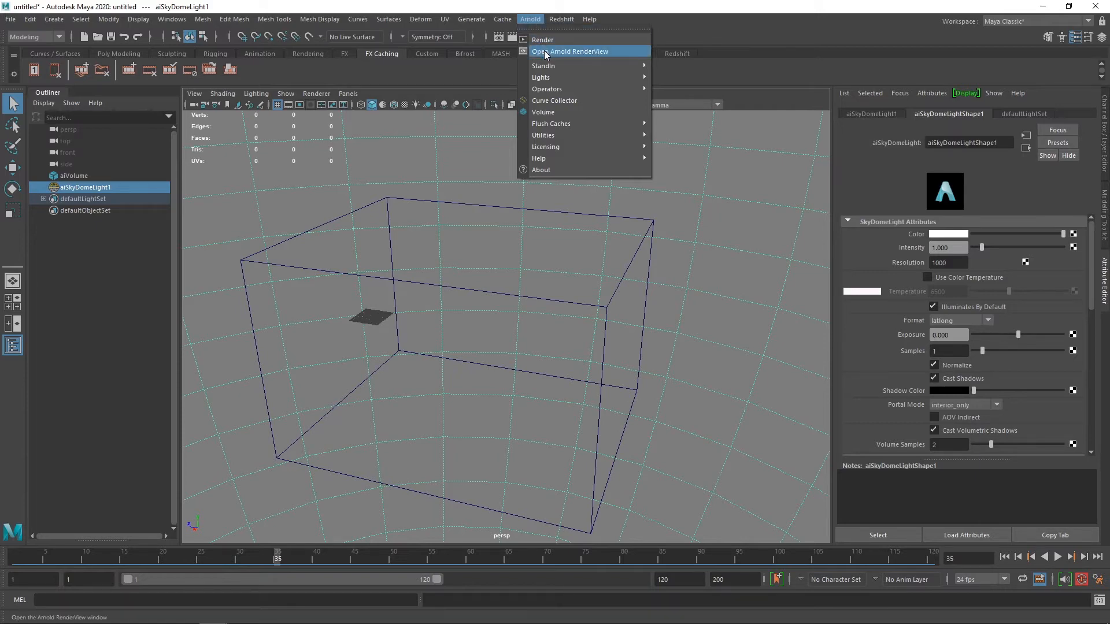
Step: Open Arnold RenderView, start the IPR live render and select aiVolume
left_click(570, 51)
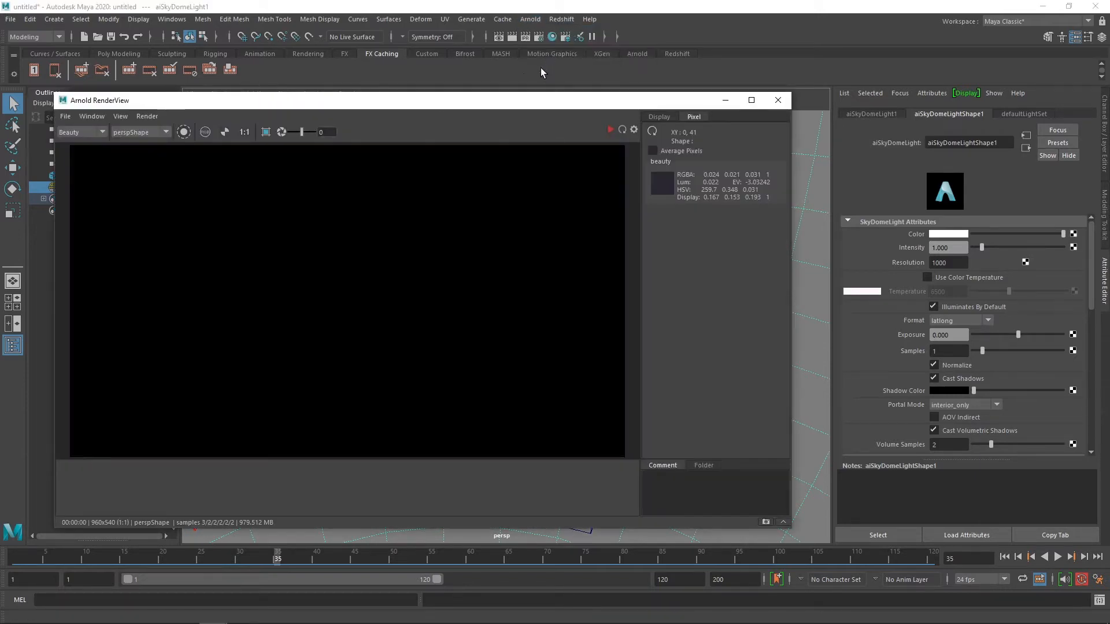
left_click(147, 115)
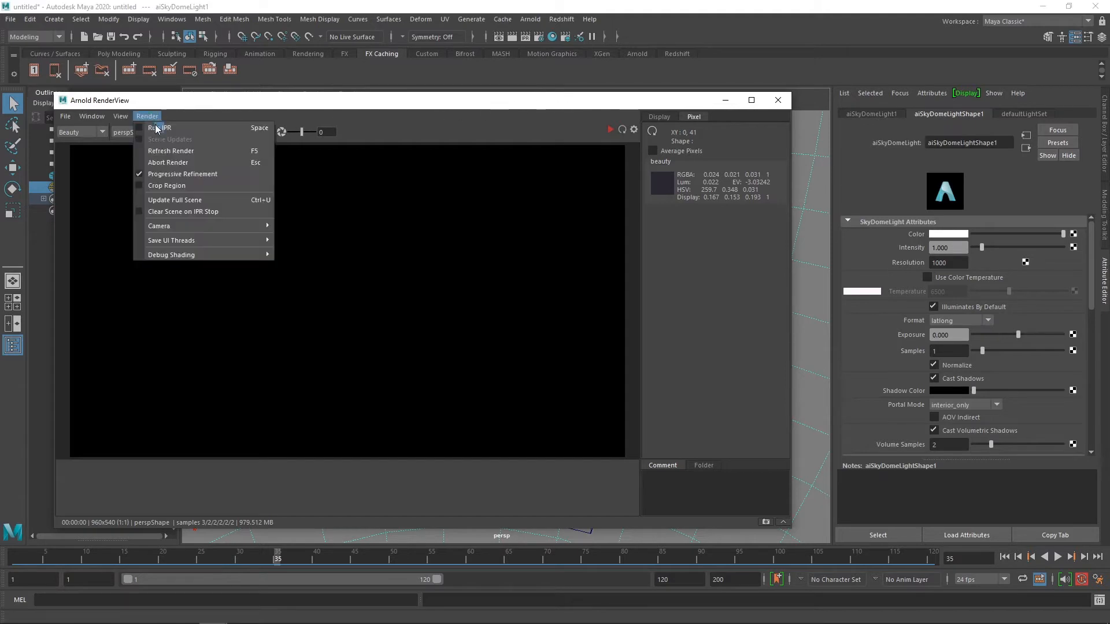
left_click(160, 128)
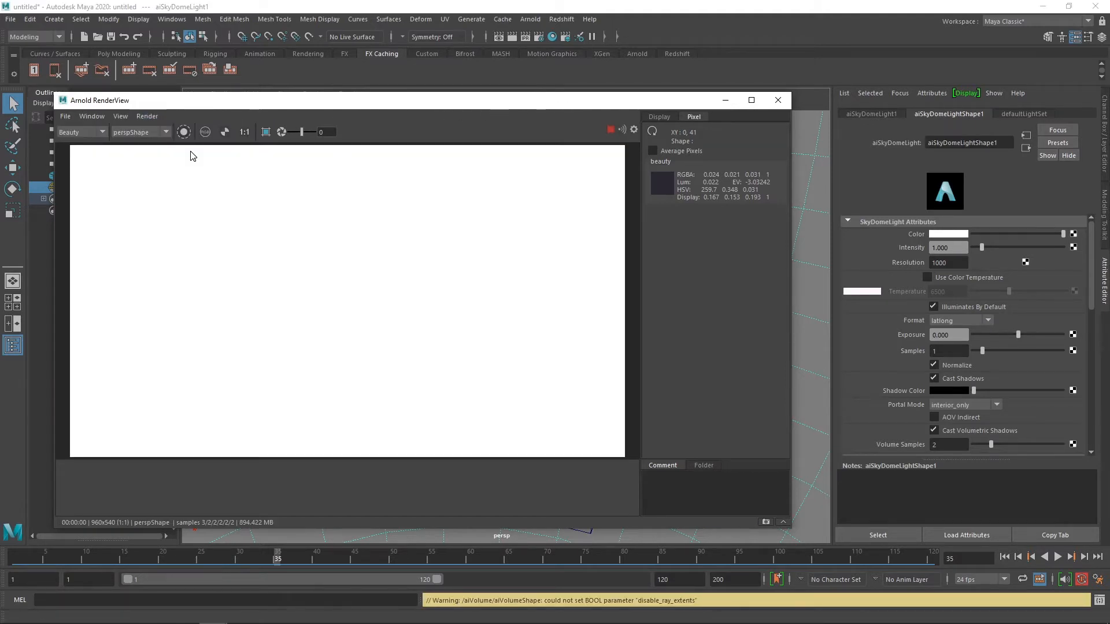
mouse_move(530, 263)
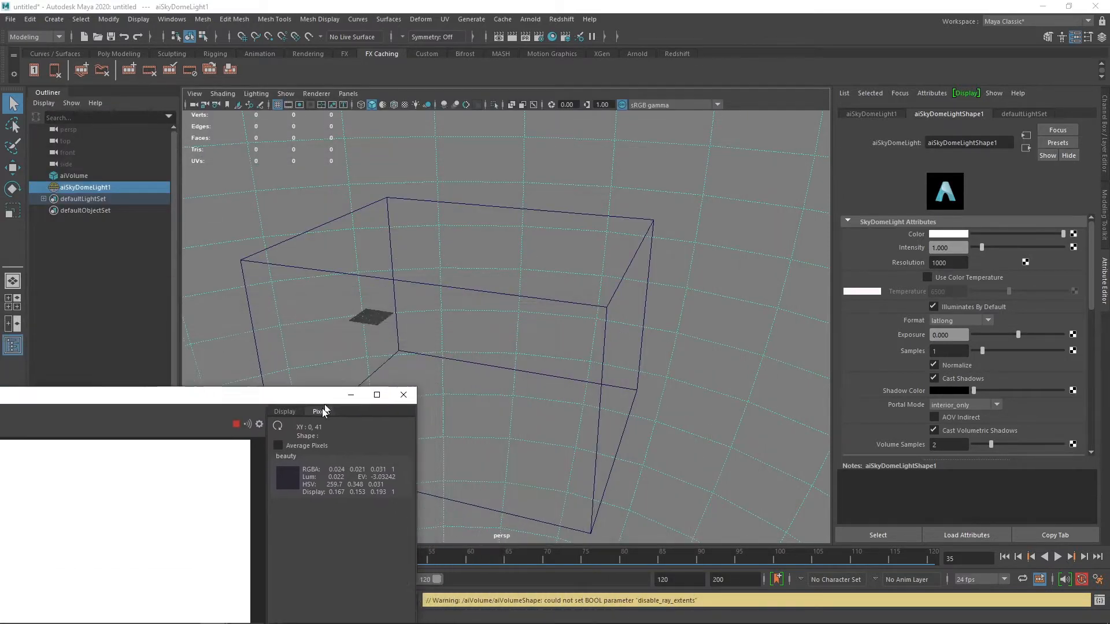
left_click(74, 176)
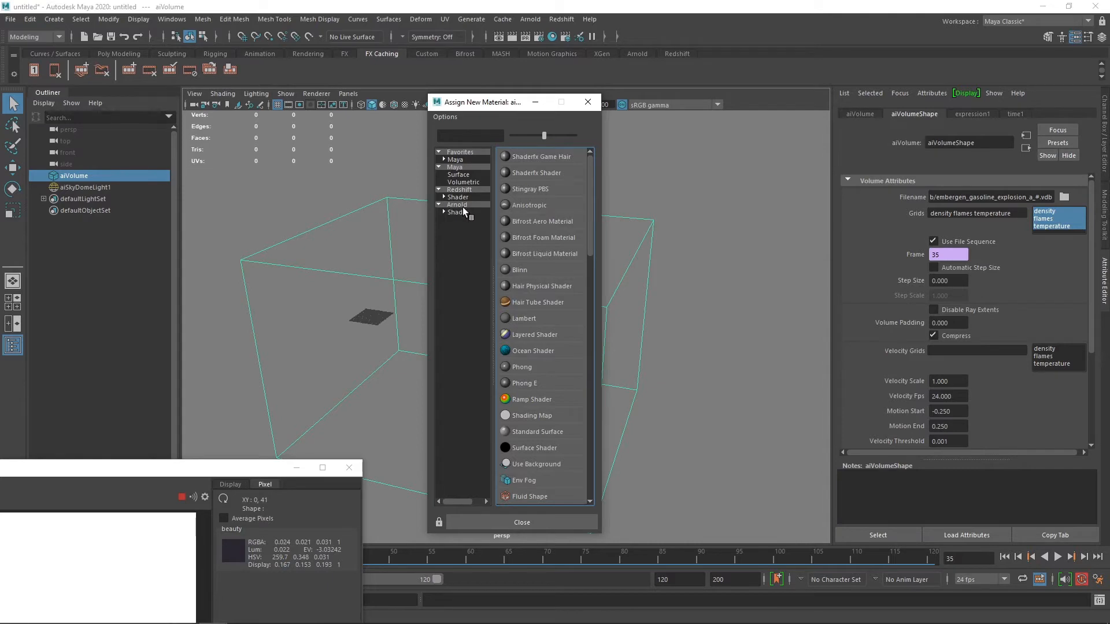
left_click(456, 213)
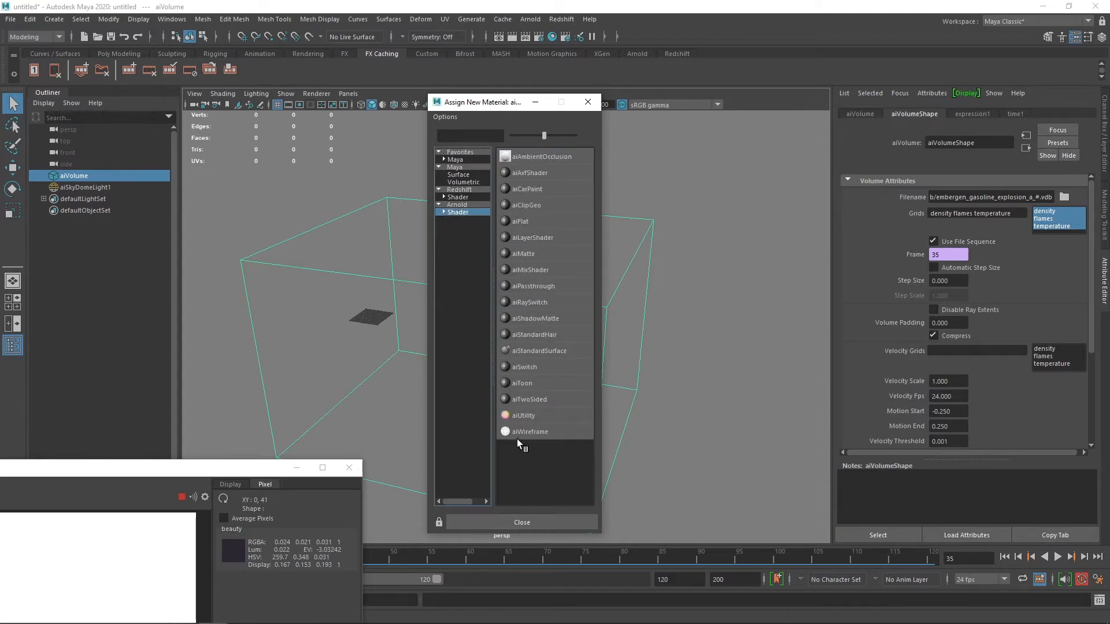
left_click(522, 523)
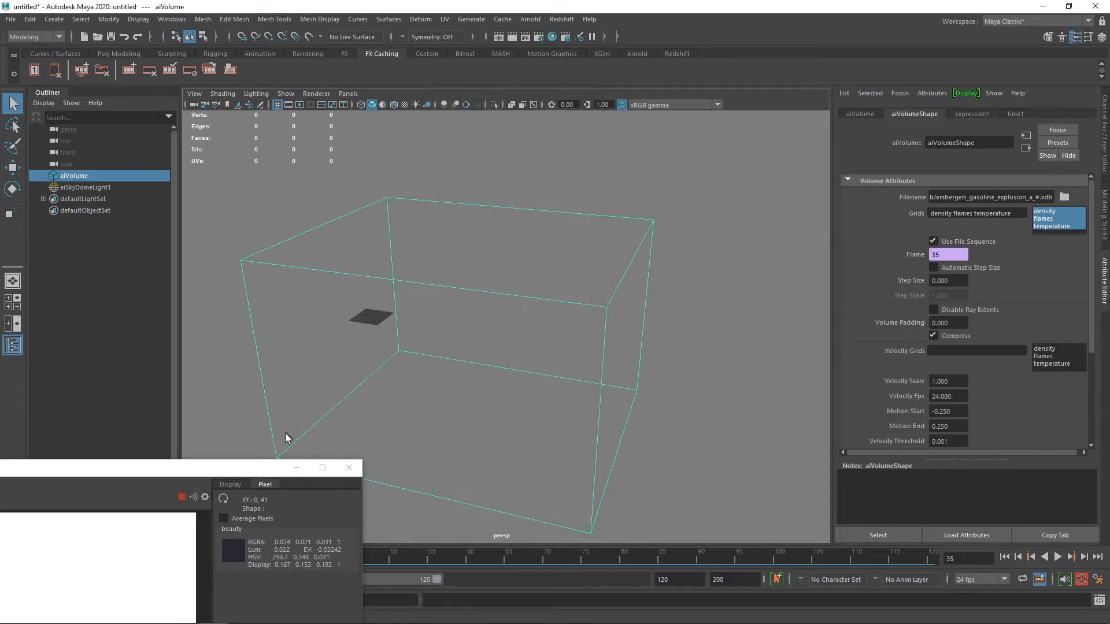
left_click(171, 20)
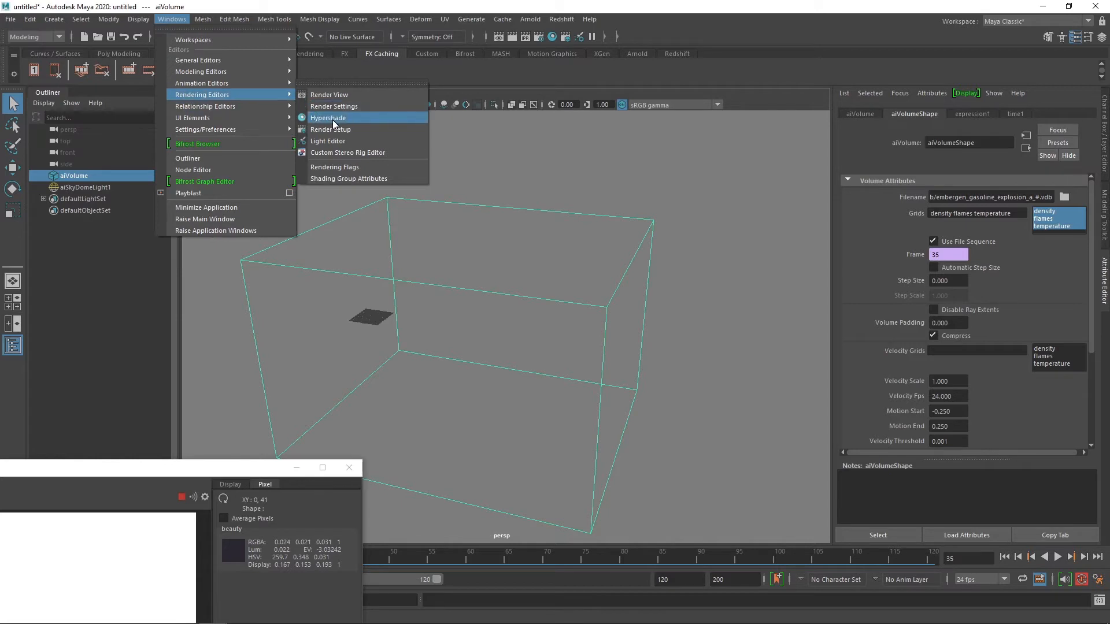
Step: Create an aiStandardVolume in the Hypershade and assign it to the selected volume
left_click(327, 118)
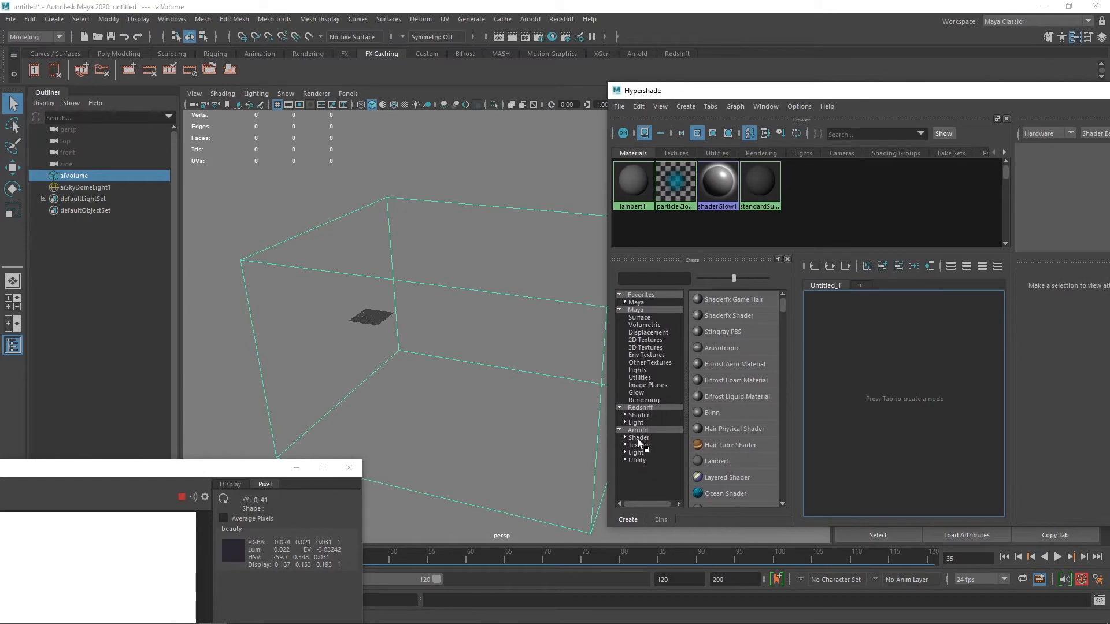
left_click(638, 437)
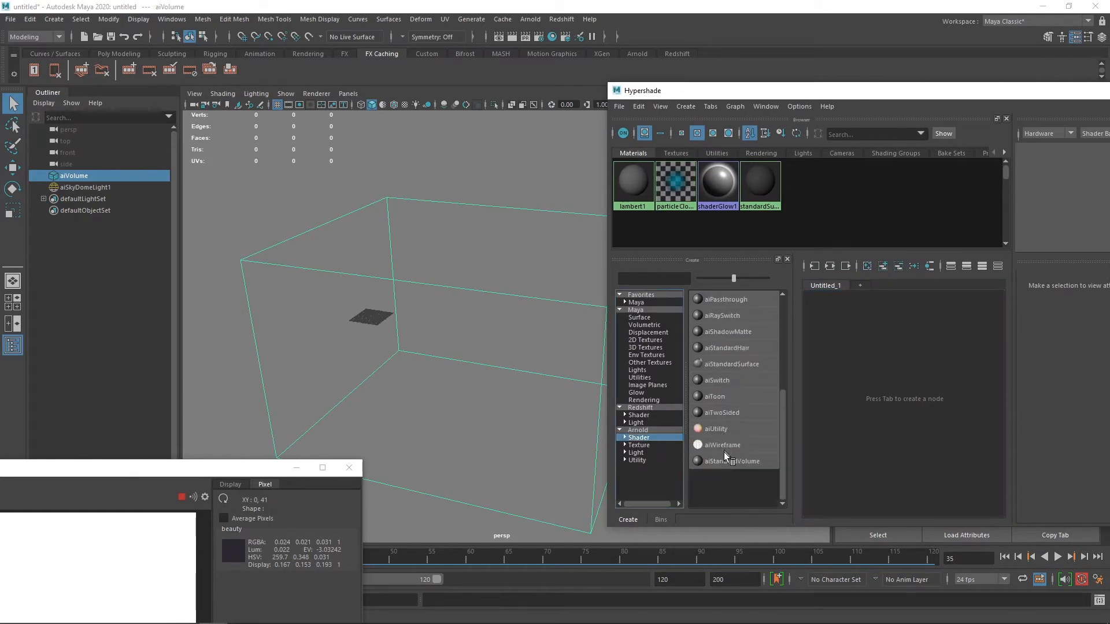
left_click(731, 461)
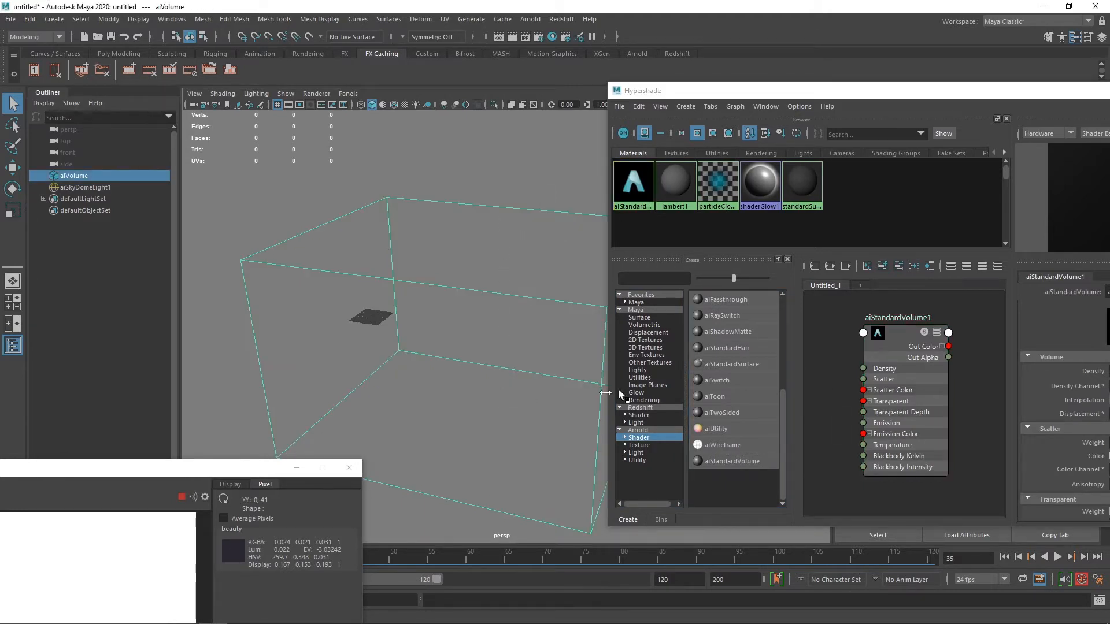
right_click(903, 333)
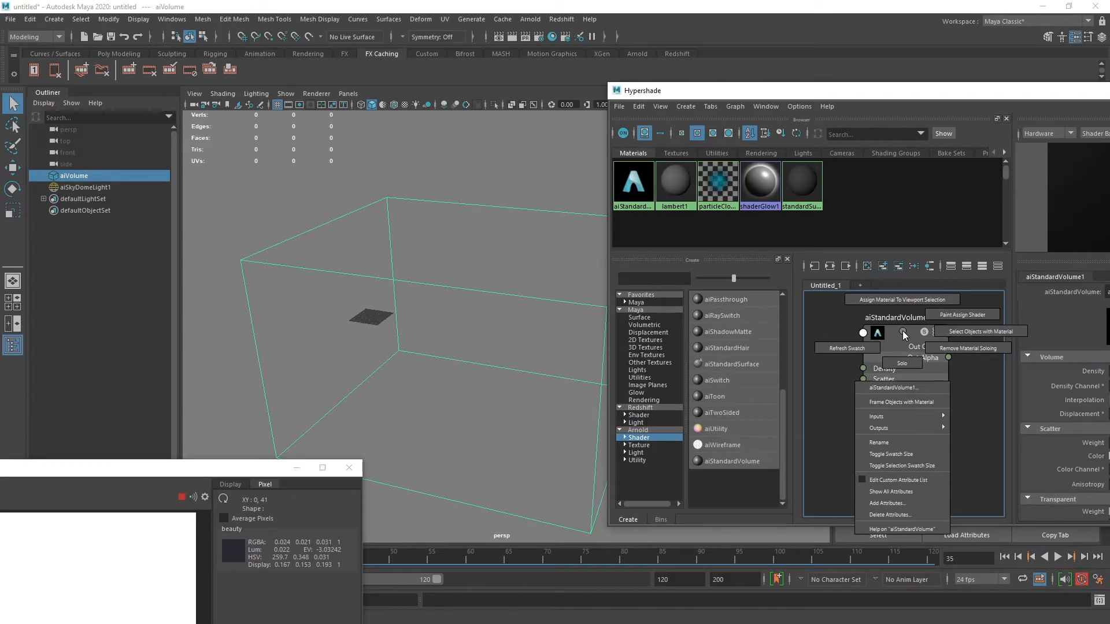
mouse_move(904, 333)
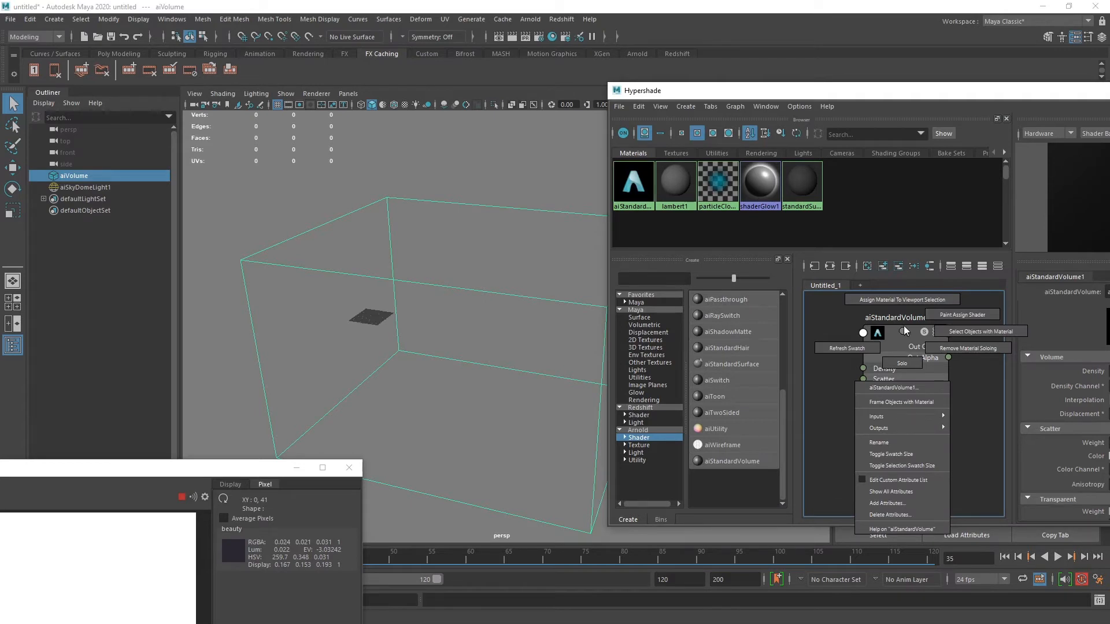
mouse_move(902, 299)
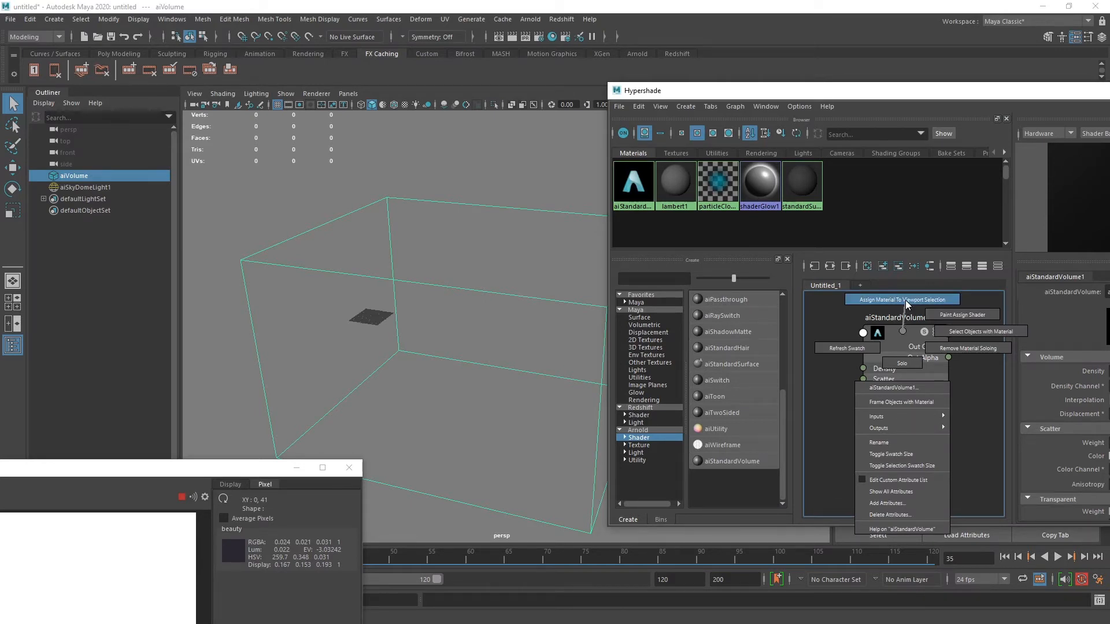
left_click(900, 299)
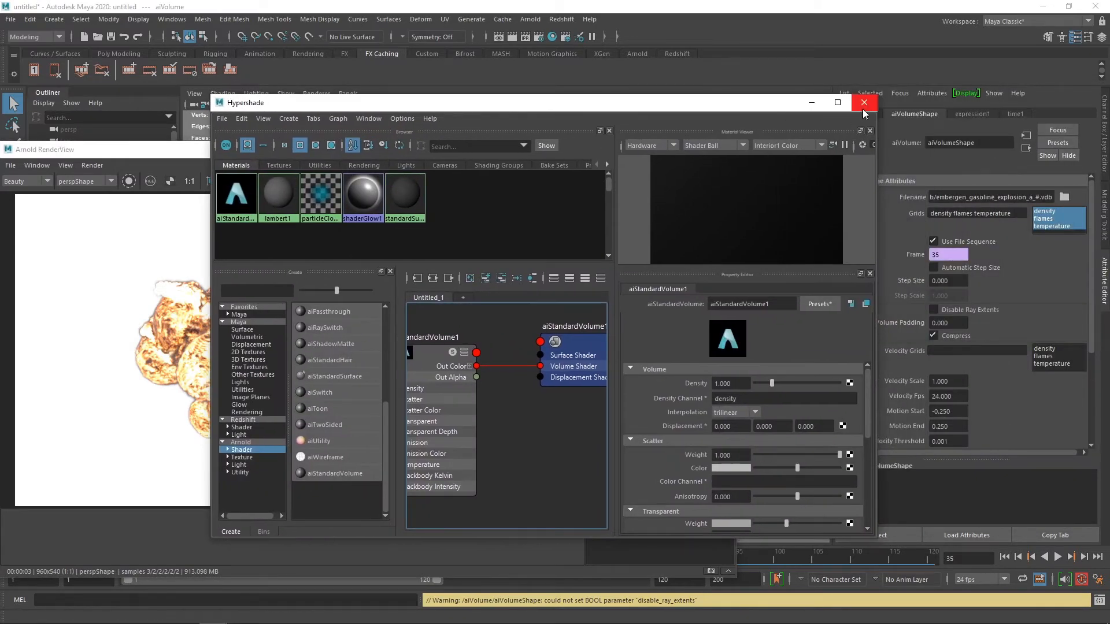
Step: Close the Hypershade and move the RenderView aside to reframe the explosion
left_click(862, 102)
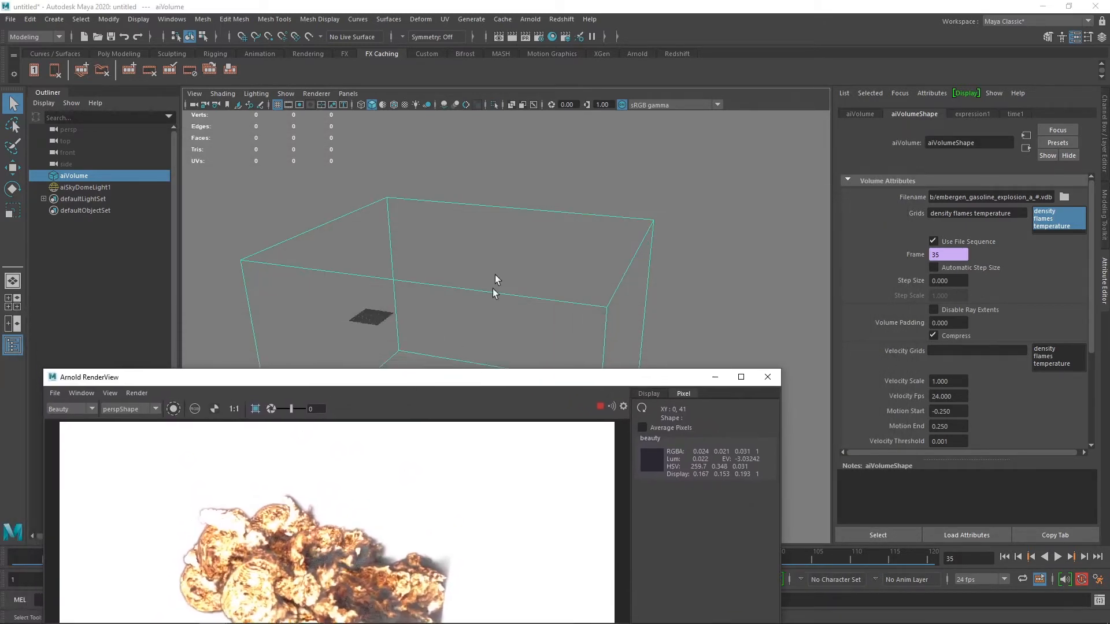
mouse_move(471, 316)
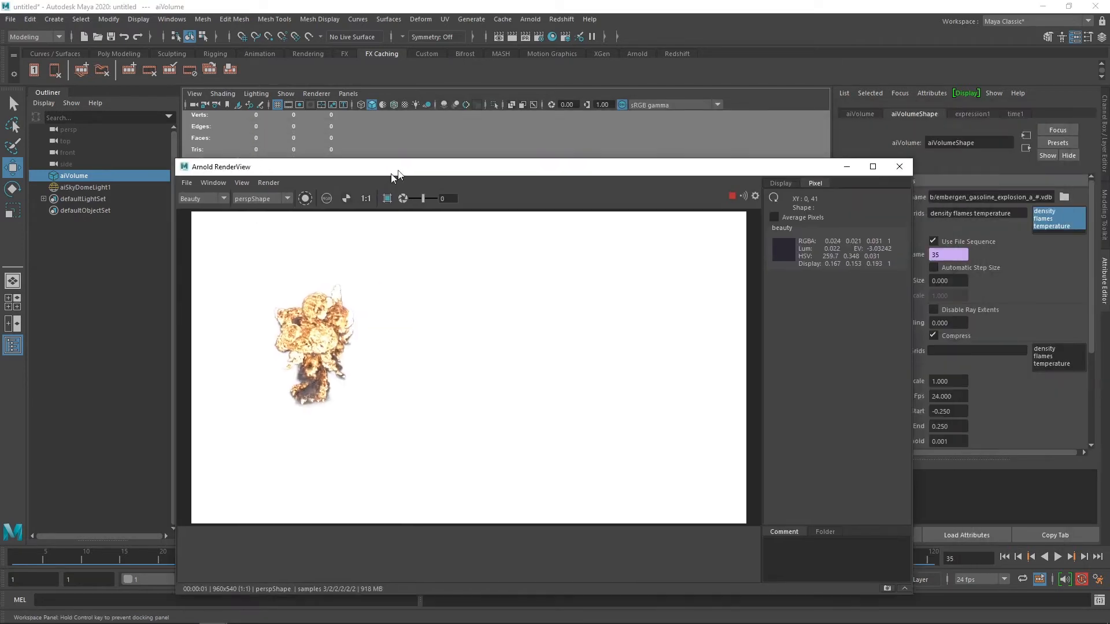
left_click_drag(397, 175, 347, 323)
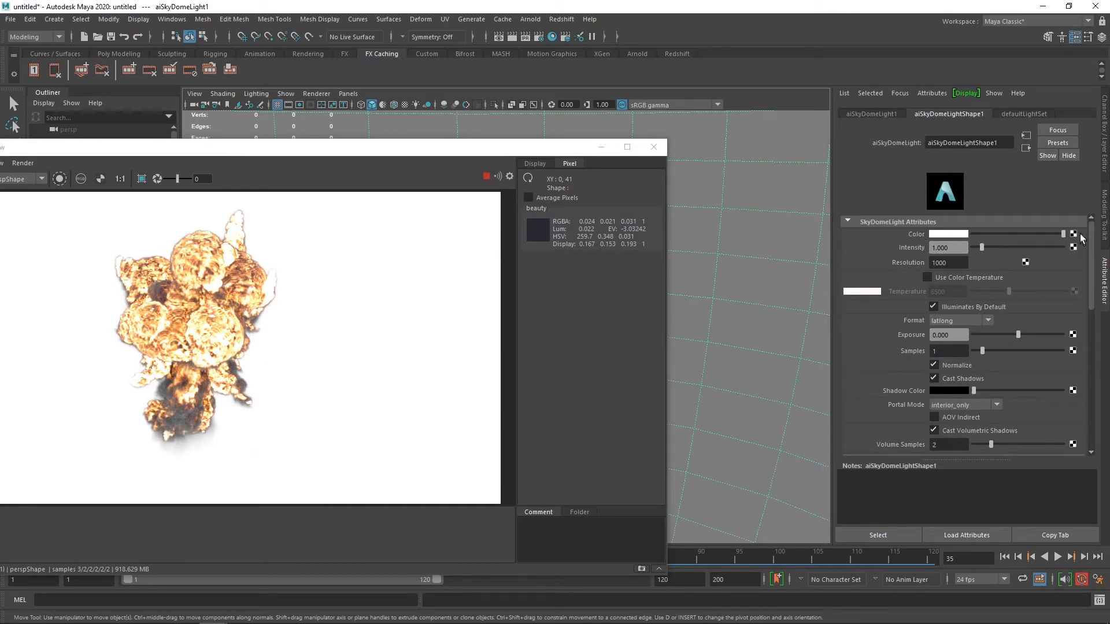
Step: Connect a file texture to the skydome colour and load pink_sunrise_4k.hdr from sourceimages
left_click(1073, 234)
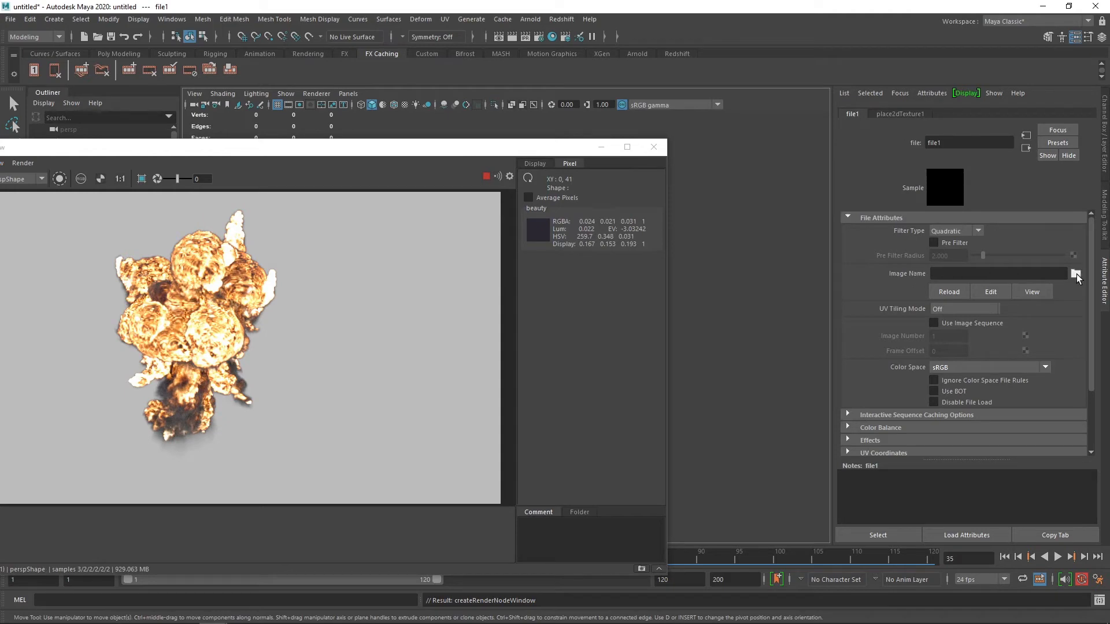
left_click(1076, 275)
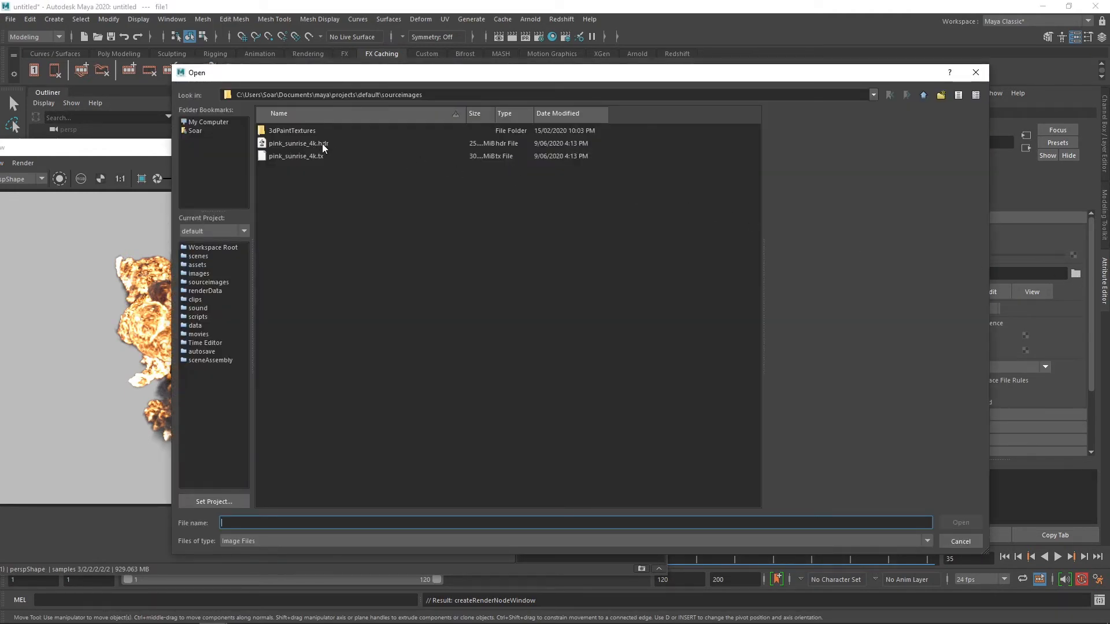
left_click(298, 144)
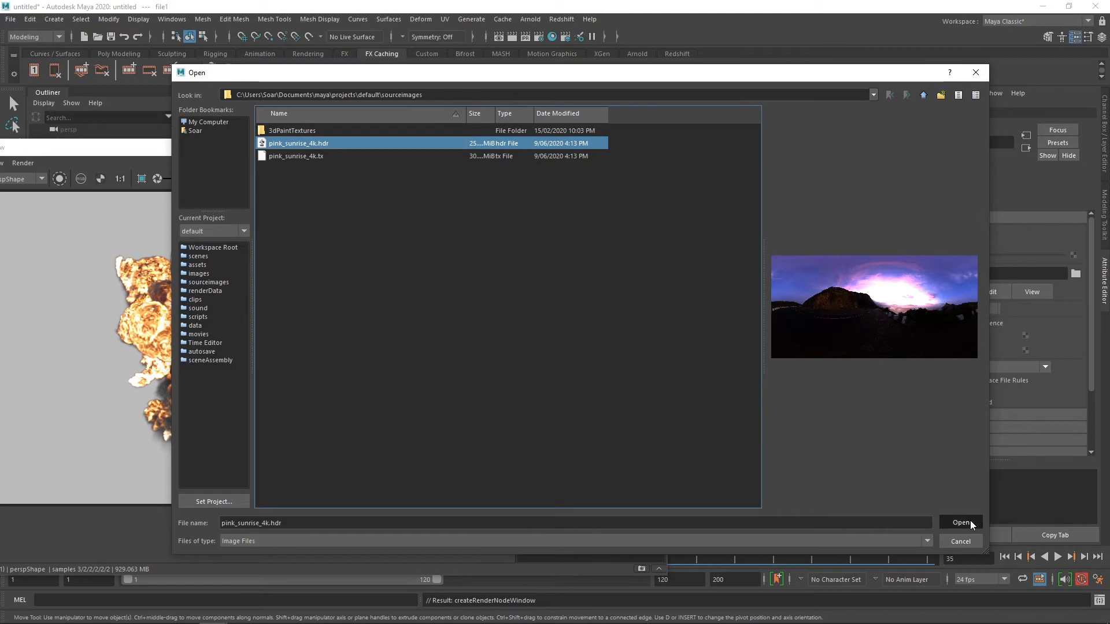
left_click(960, 522)
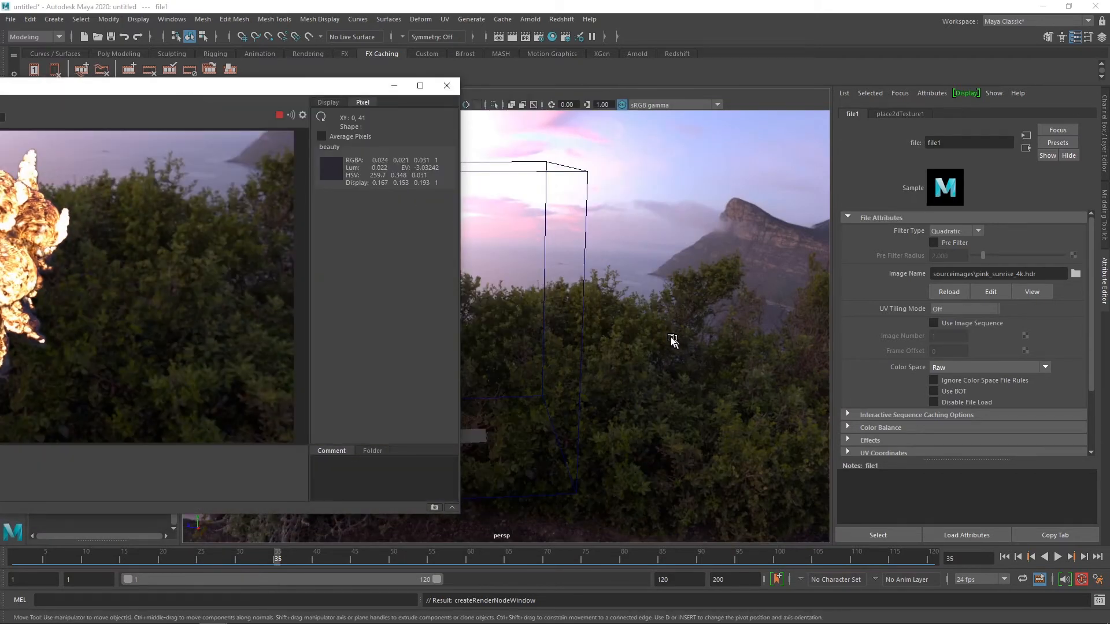
mouse_move(659, 338)
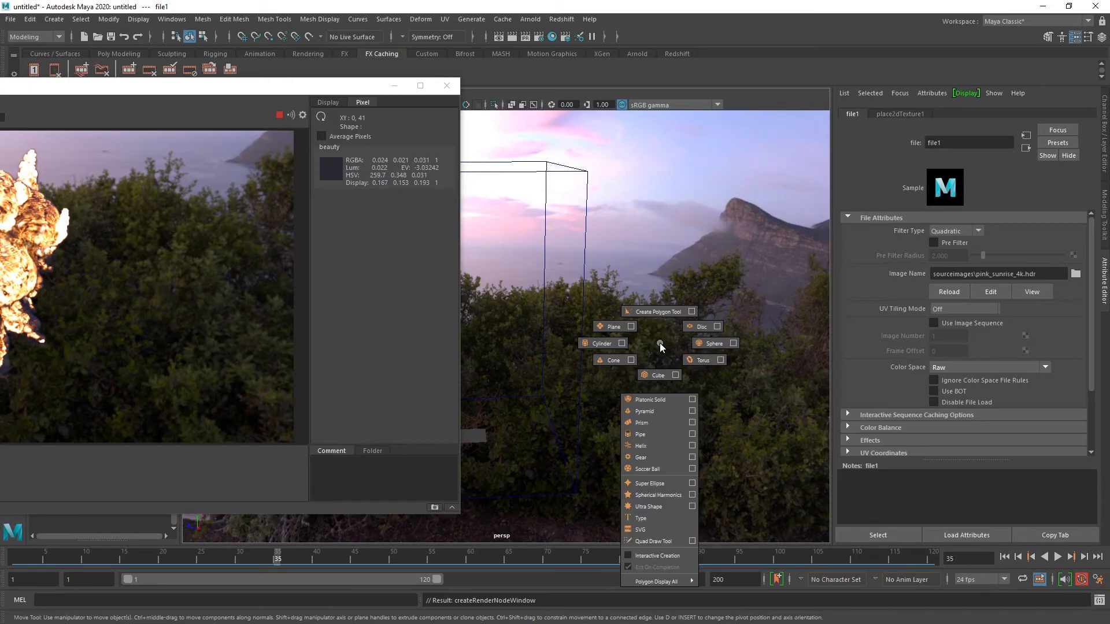
Step: Create a polygon plane pPlane1 and scale it to 5000 on X, Y and Z as a ground
left_click(611, 326)
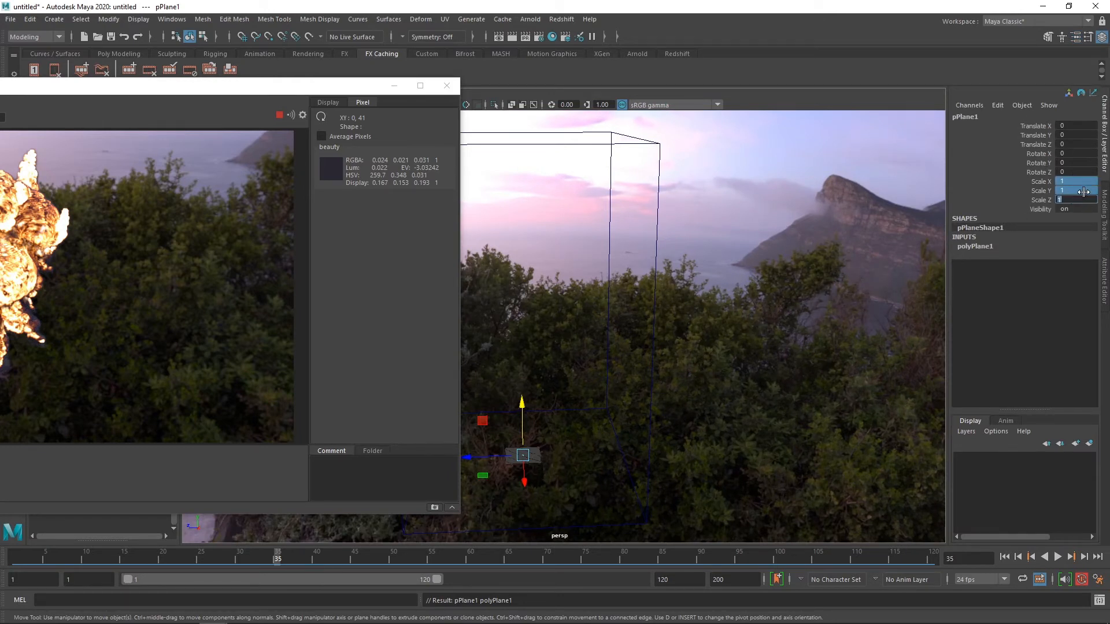
type("5000")
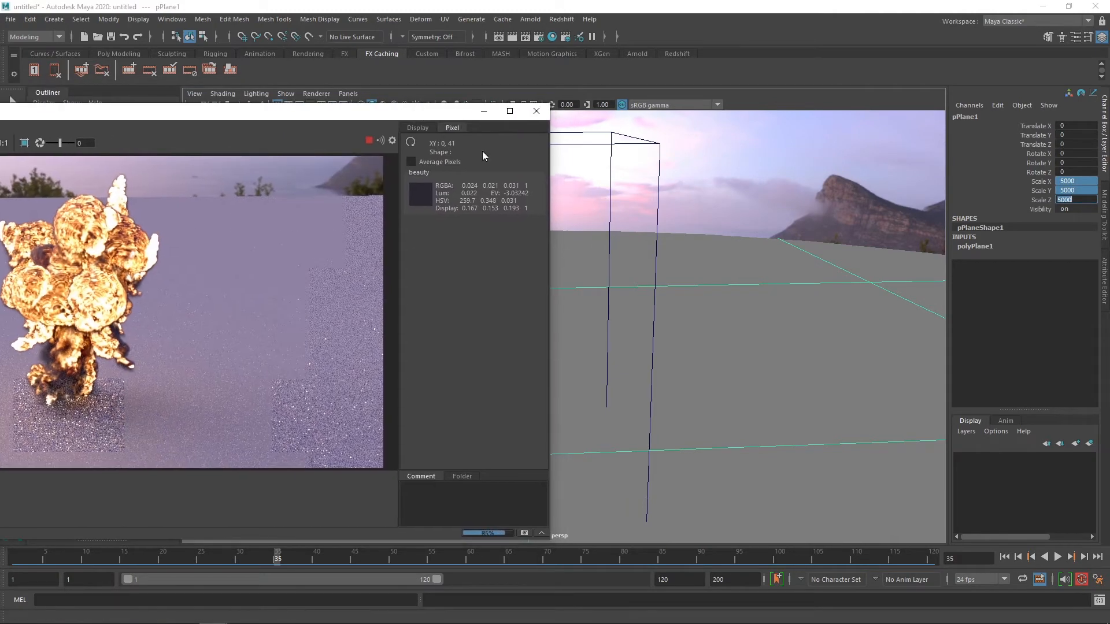
Step: Assign a new aiStandardSurface to the ground plane and darken it in the Attribute Editor
right_click(782, 296)
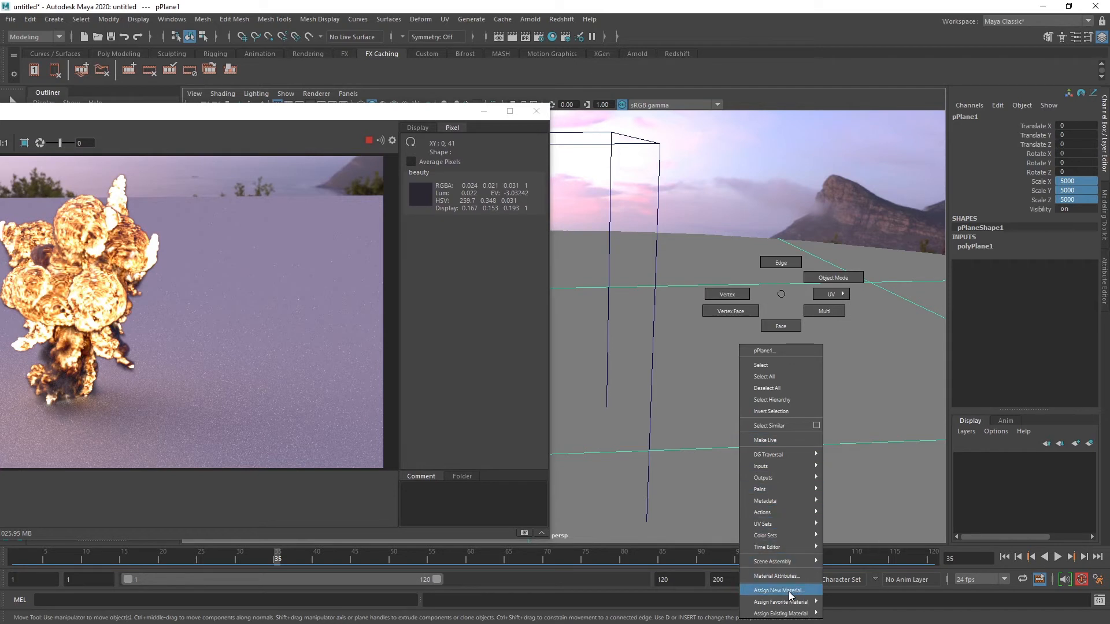
left_click(777, 591)
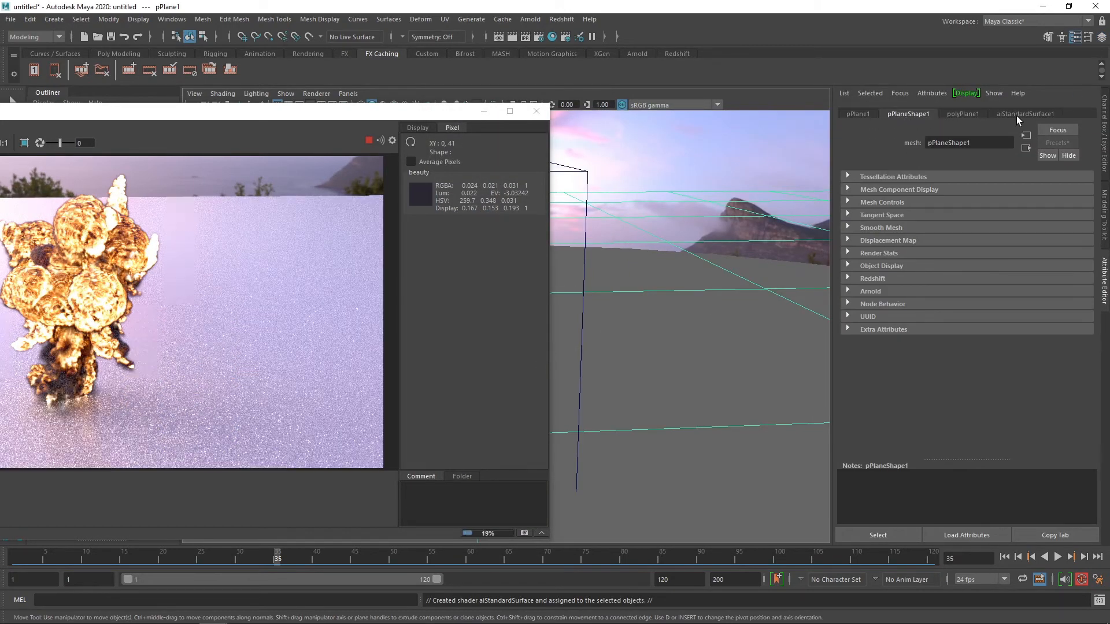
left_click(1025, 114)
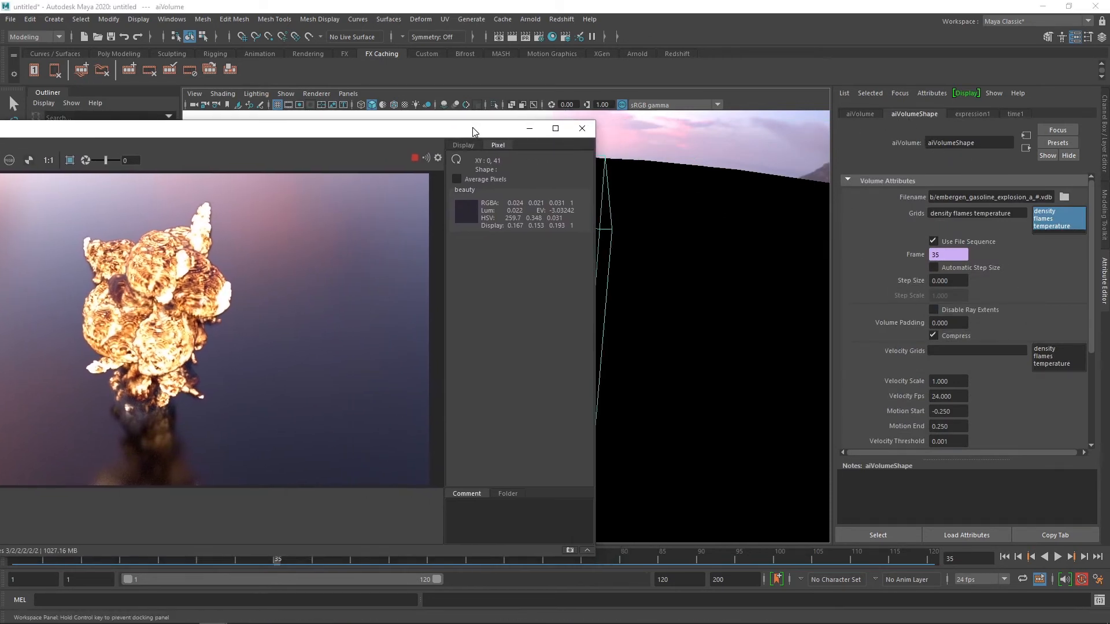
Step: Reach aiStandardVolume1 through the explosion volume shape's shading group
left_click(859, 114)
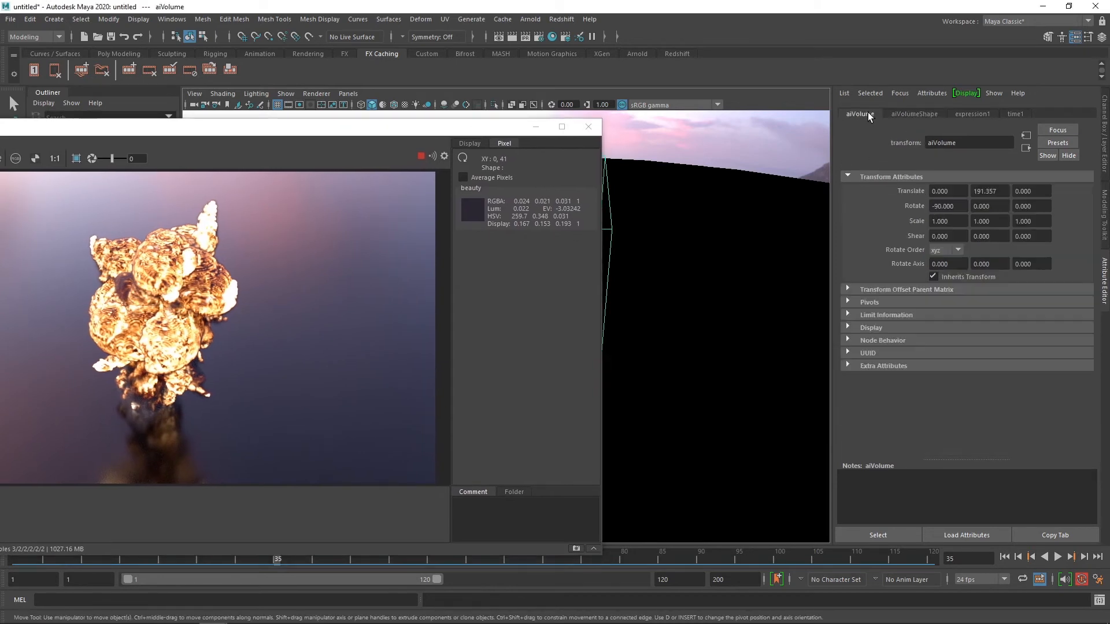
left_click(914, 114)
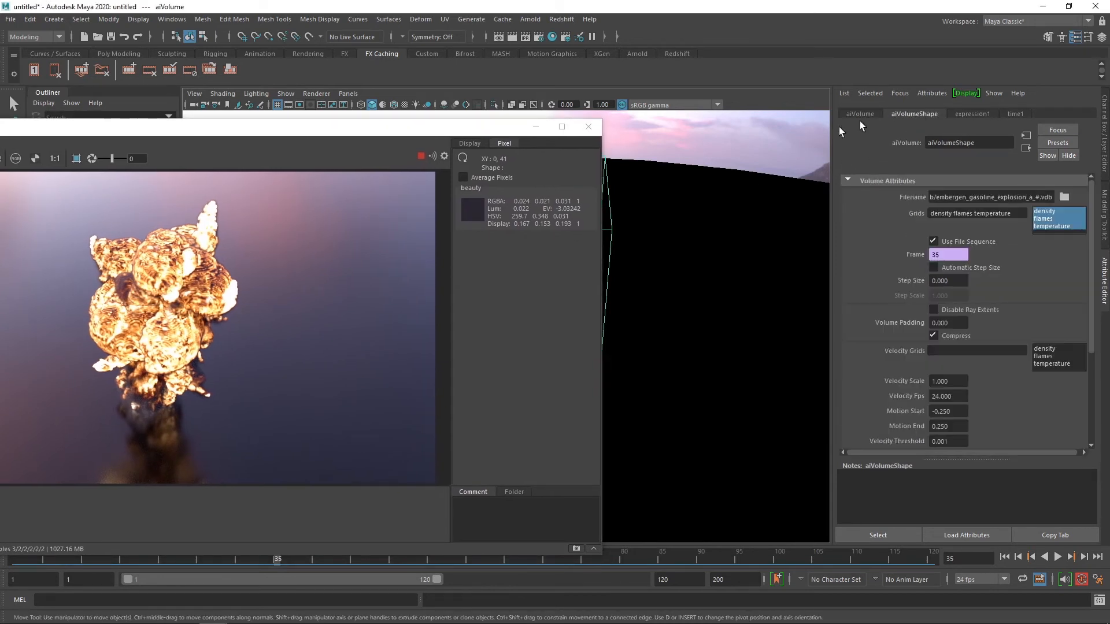
right_click(651, 244)
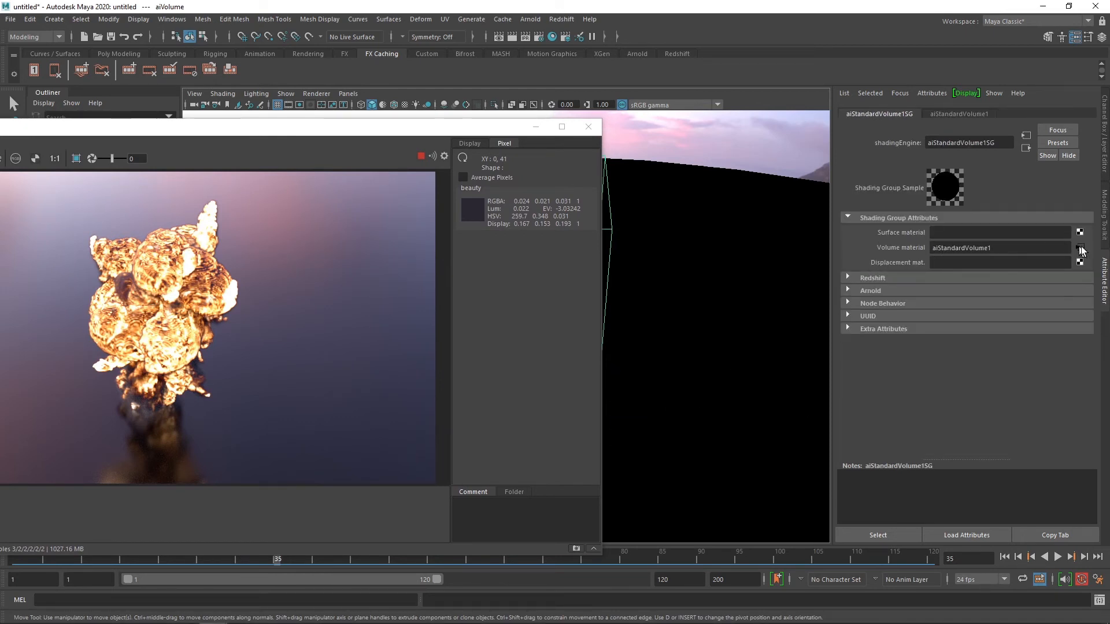
left_click(1080, 247)
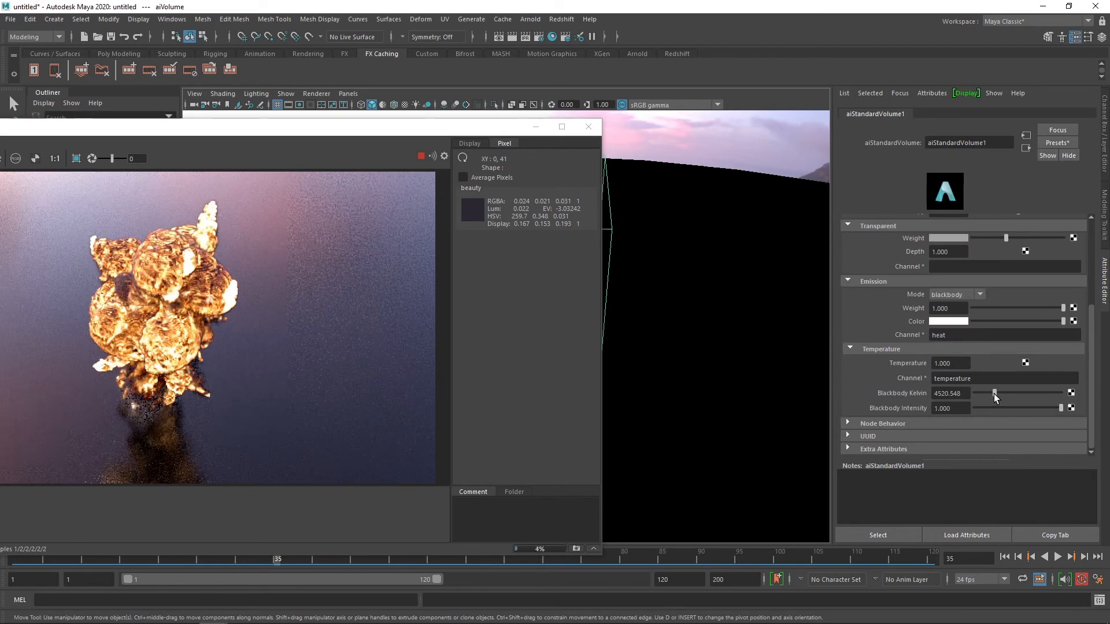
Step: Lower Blackbody Kelvin to about 4247 and set the Temperature Channel to 'temperature'
left_click_drag(993, 397, 991, 396)
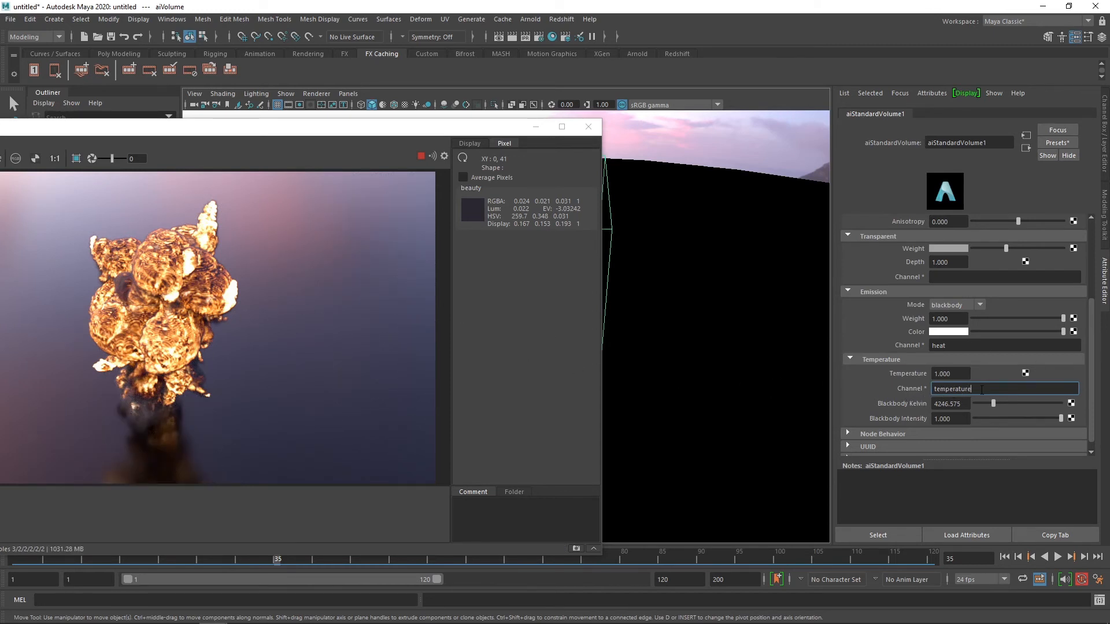
double_click(952, 389)
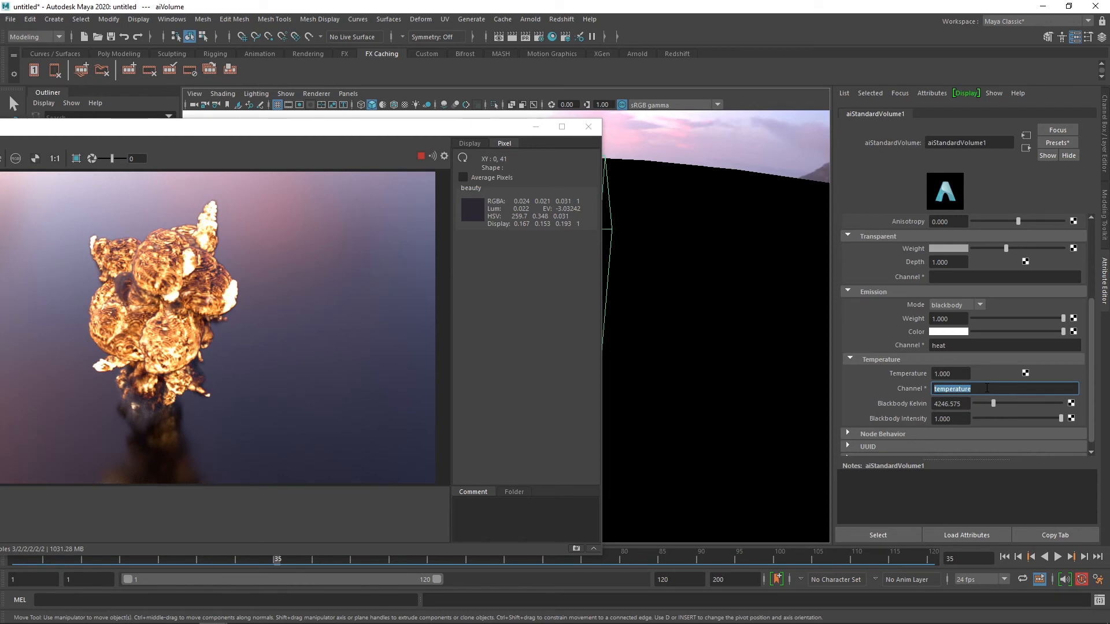
type("density")
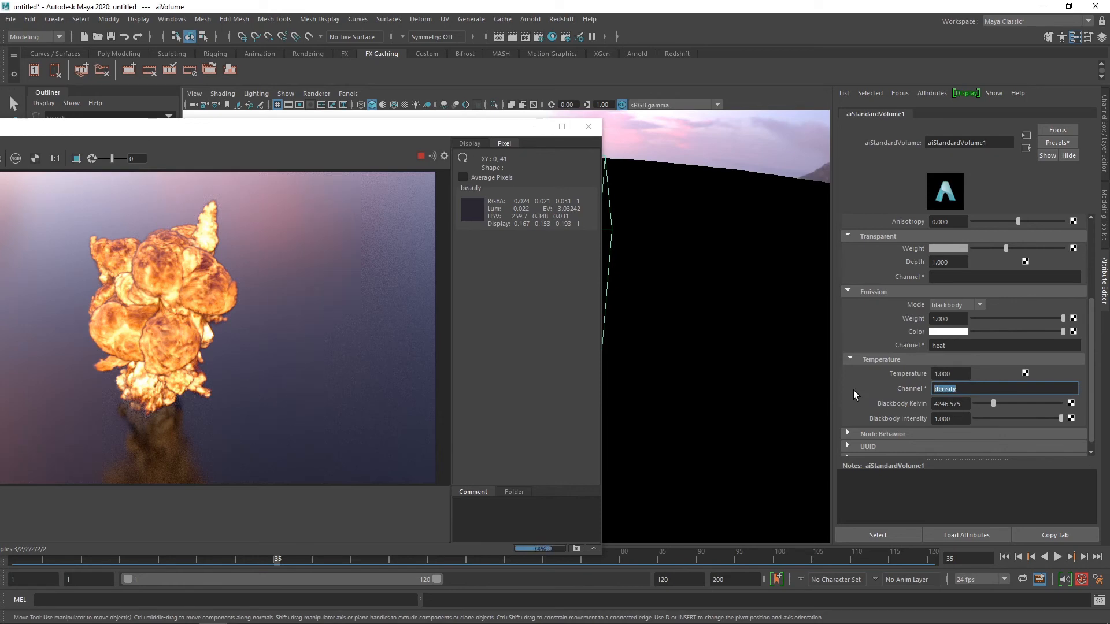
type("temperature")
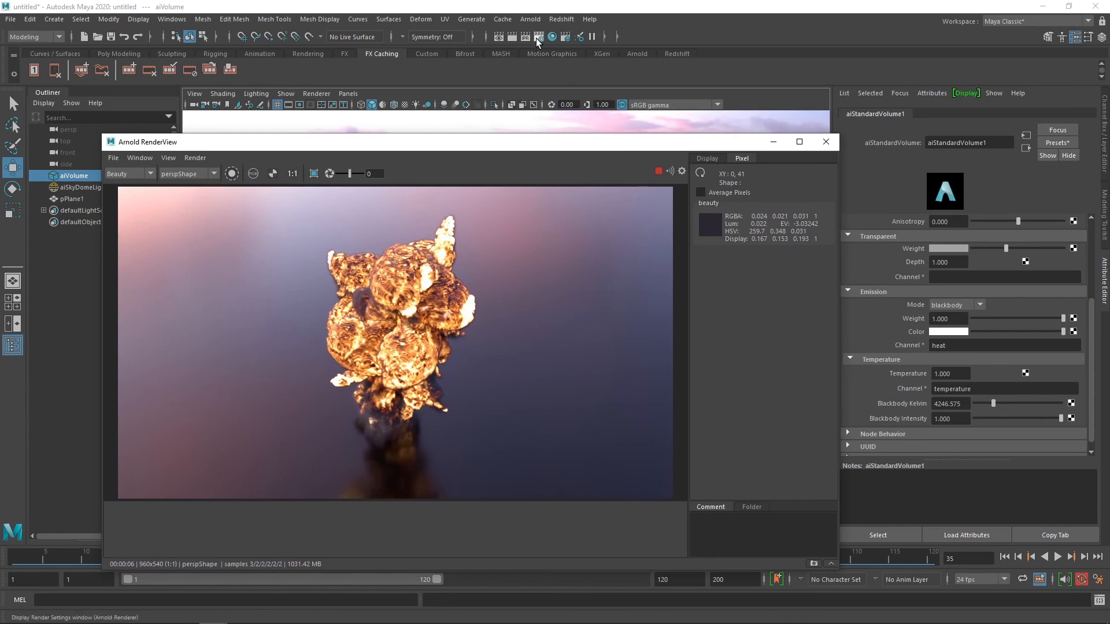
Step: Set Arnold's Ray Depth Volume to 8 and lower Blackbody Kelvin to about 3697
left_click(537, 36)
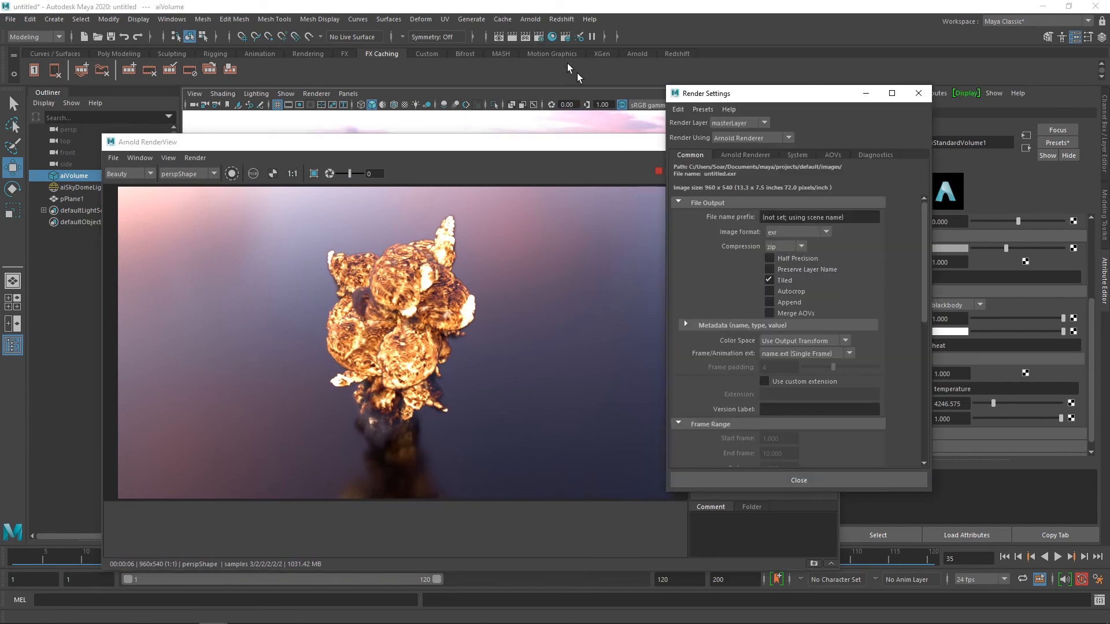
left_click(745, 155)
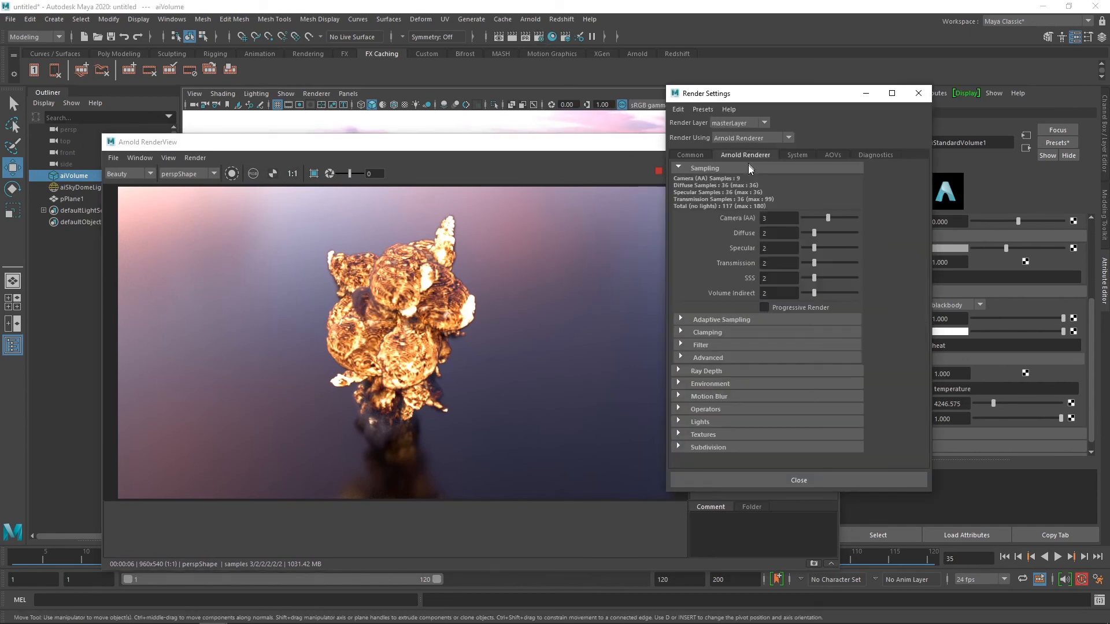
left_click(679, 371)
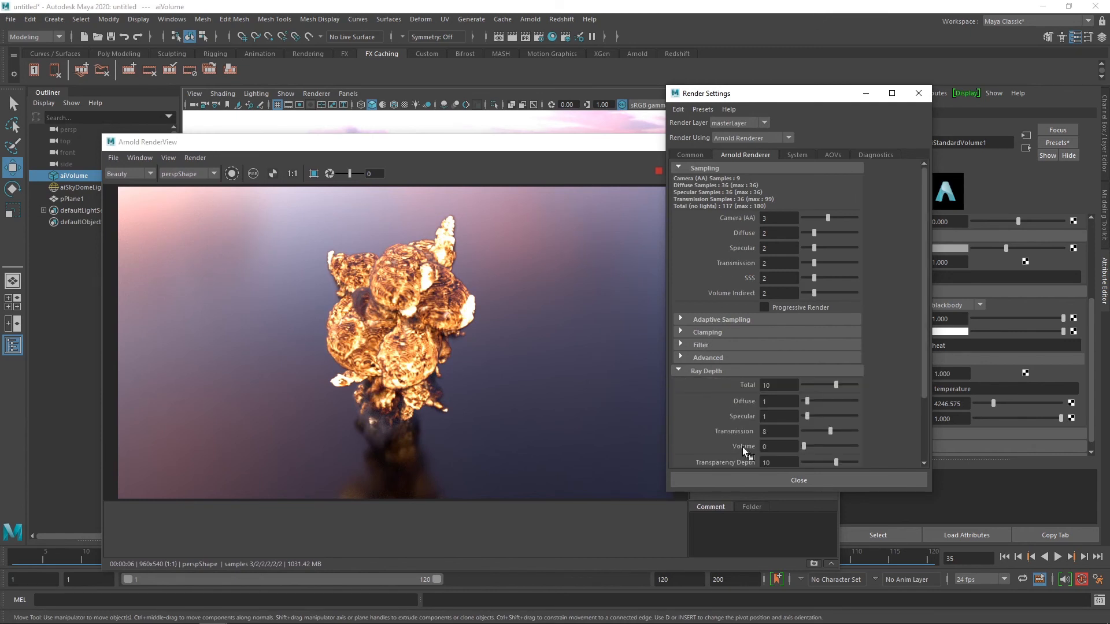
left_click(777, 446)
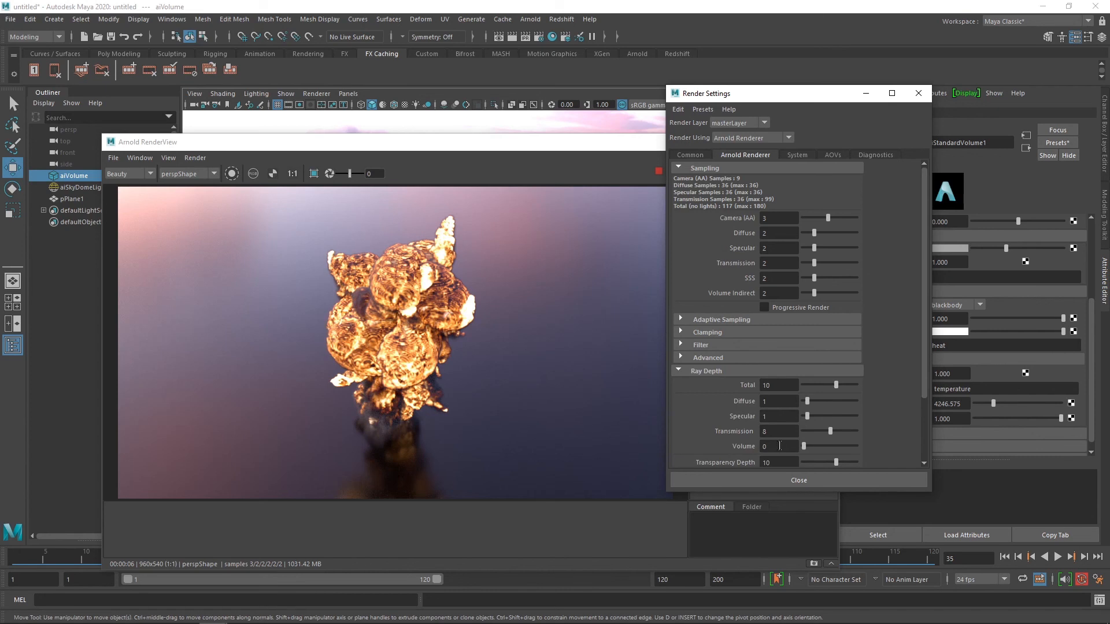
left_click(779, 446)
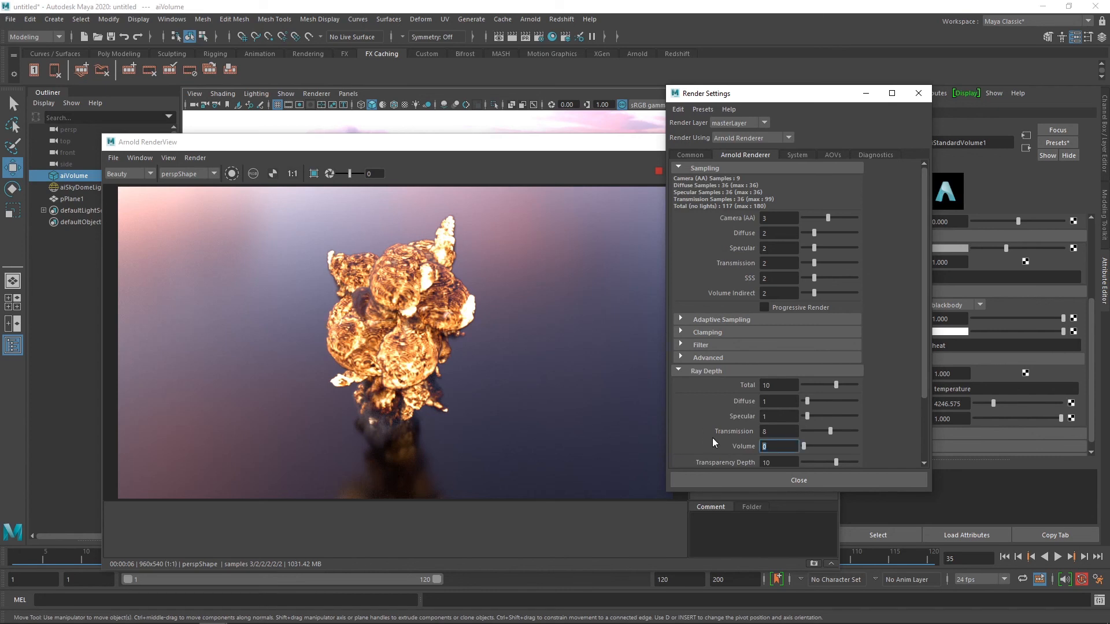
mouse_move(733, 88)
type("1")
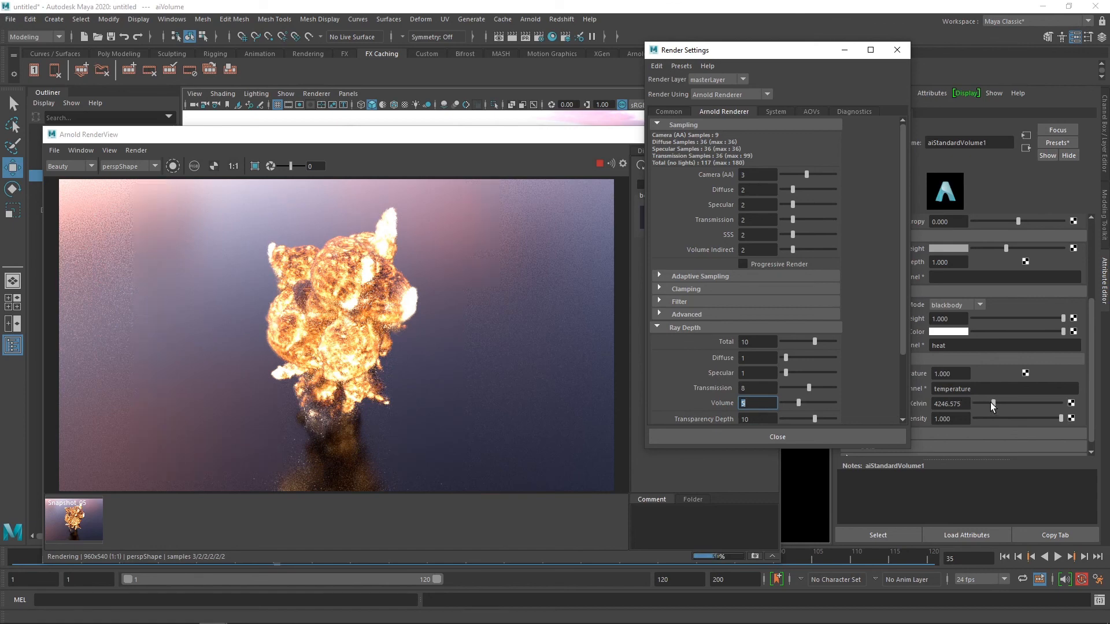
left_click_drag(1004, 403, 991, 403)
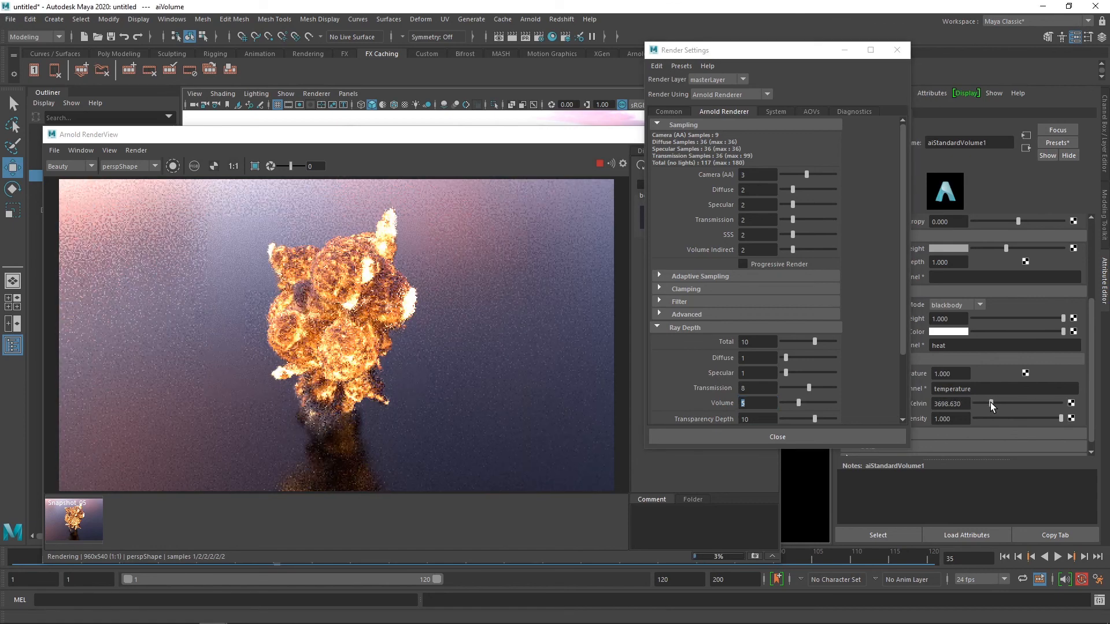